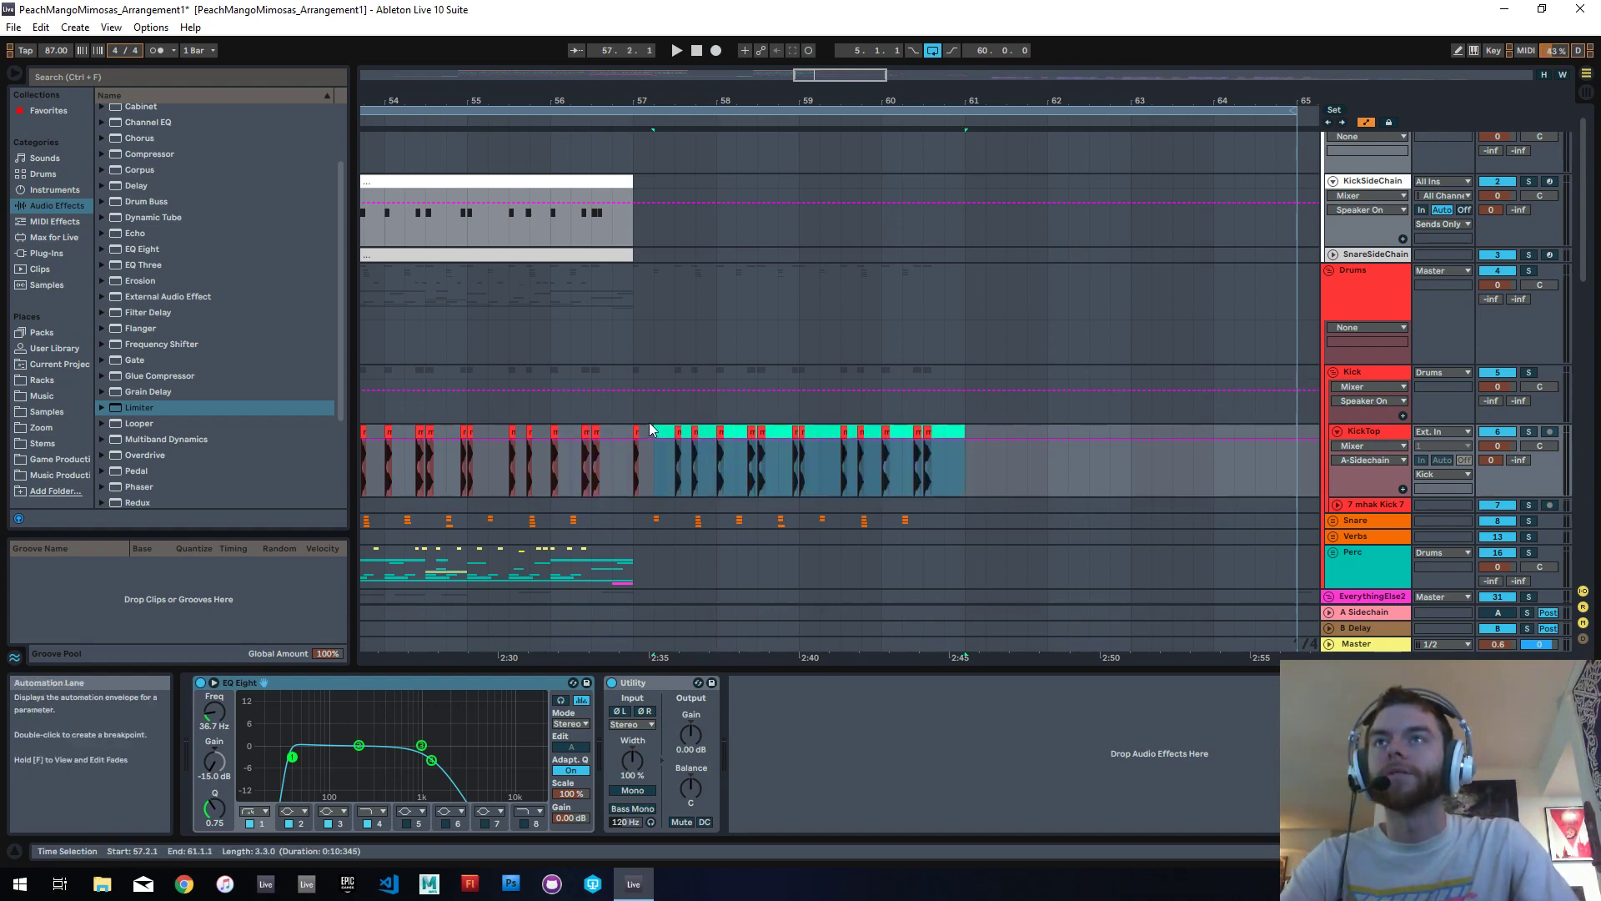
Step: Scroll the arrangement back to bars 48–60, showing the KickTop kick clips
left_click(639, 459)
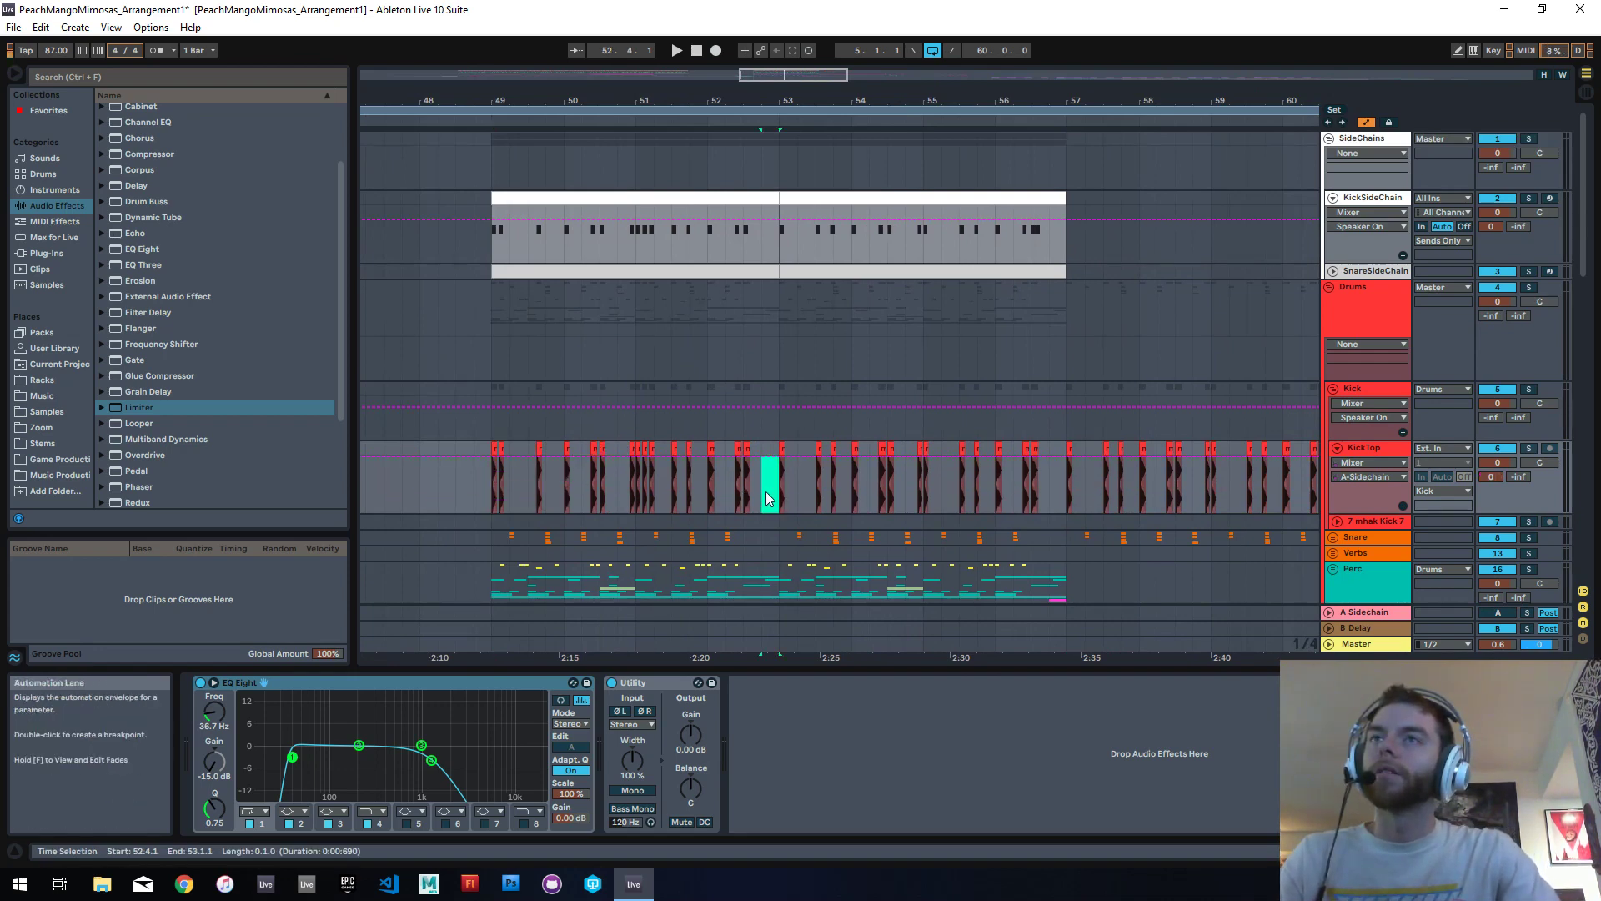
Step: Zoom the ruler into bars 49–53 to compare KickSideChain notes with KickTop hits
left_click_drag(495, 455, 782, 455)
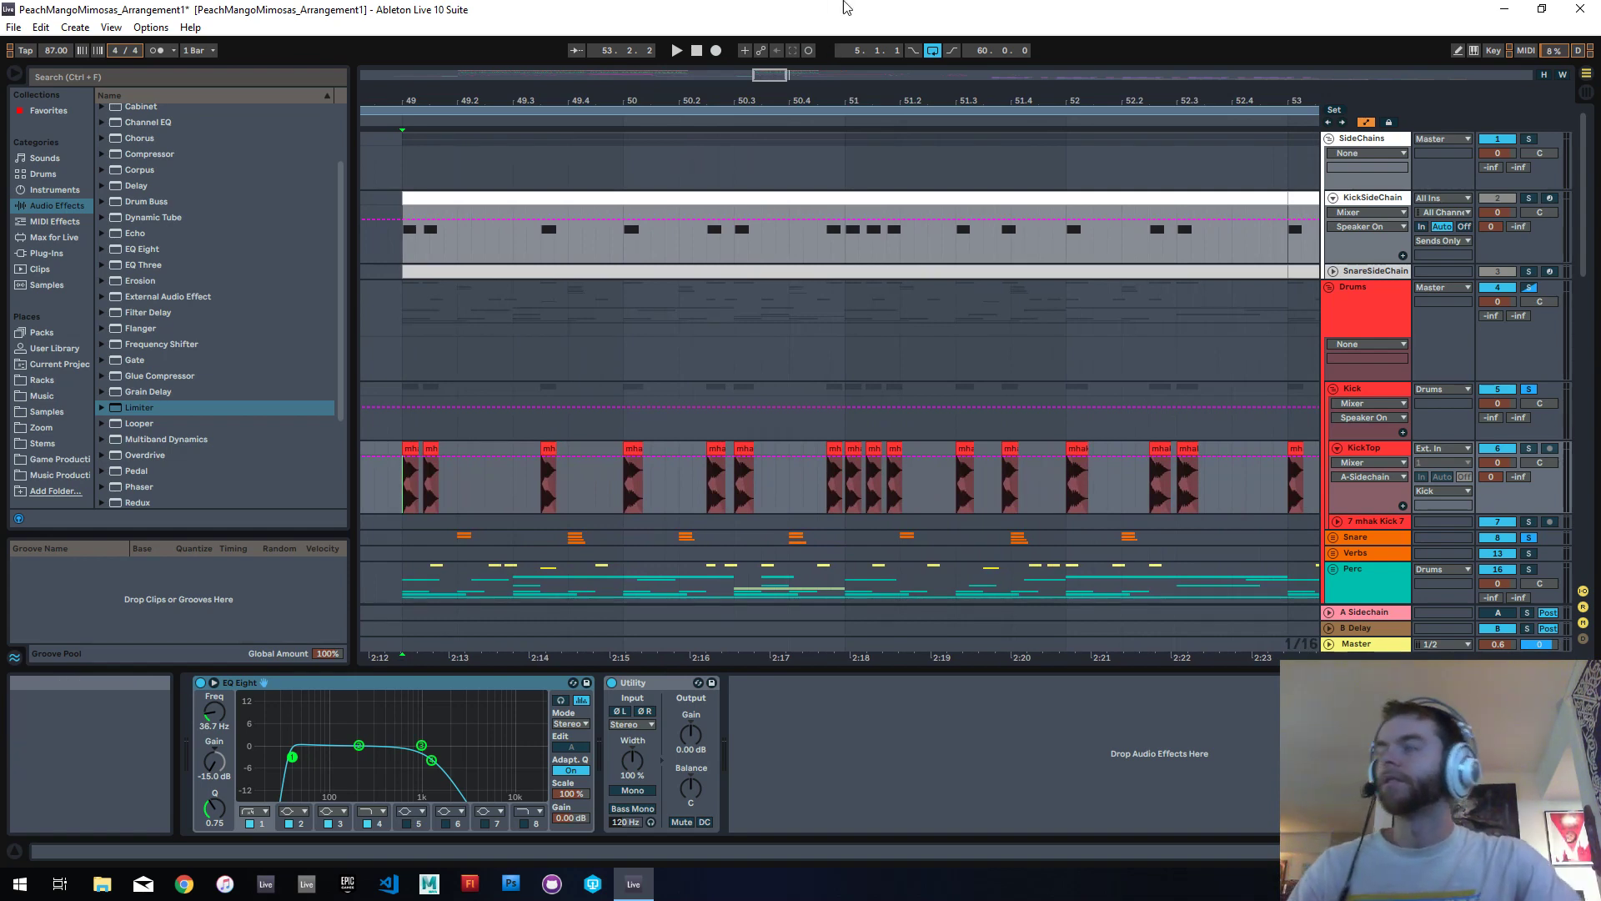
left_click(817, 501)
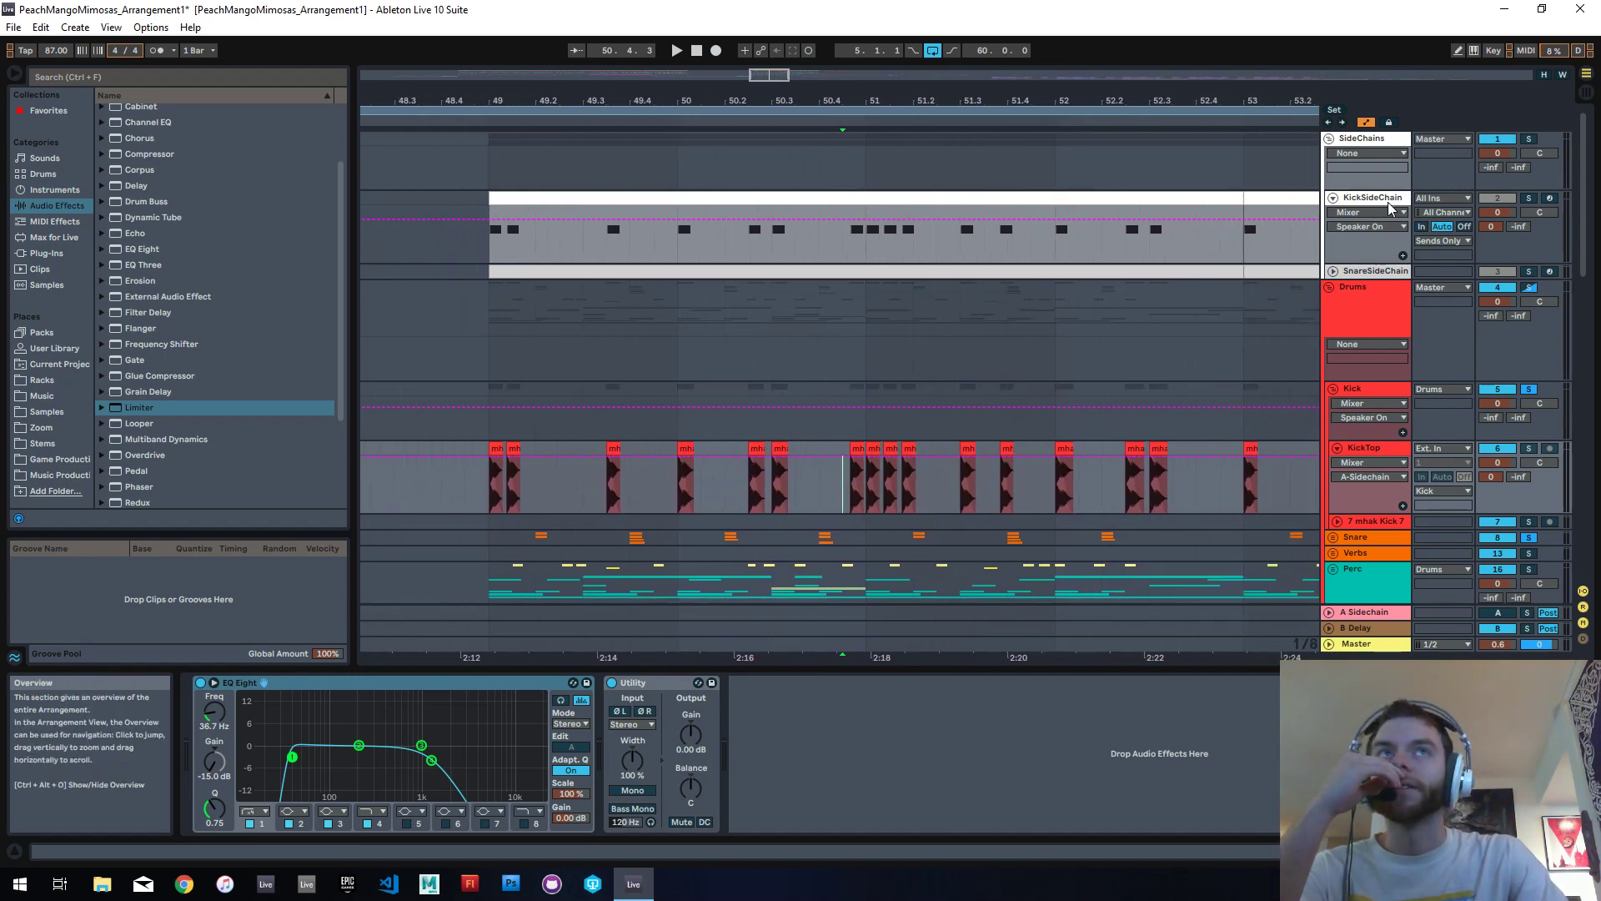
Step: Inspect KickSideChain and SnareSideChain instruments, unfold SnareSideChain, and place the insert point at bar 49
left_click(1366, 198)
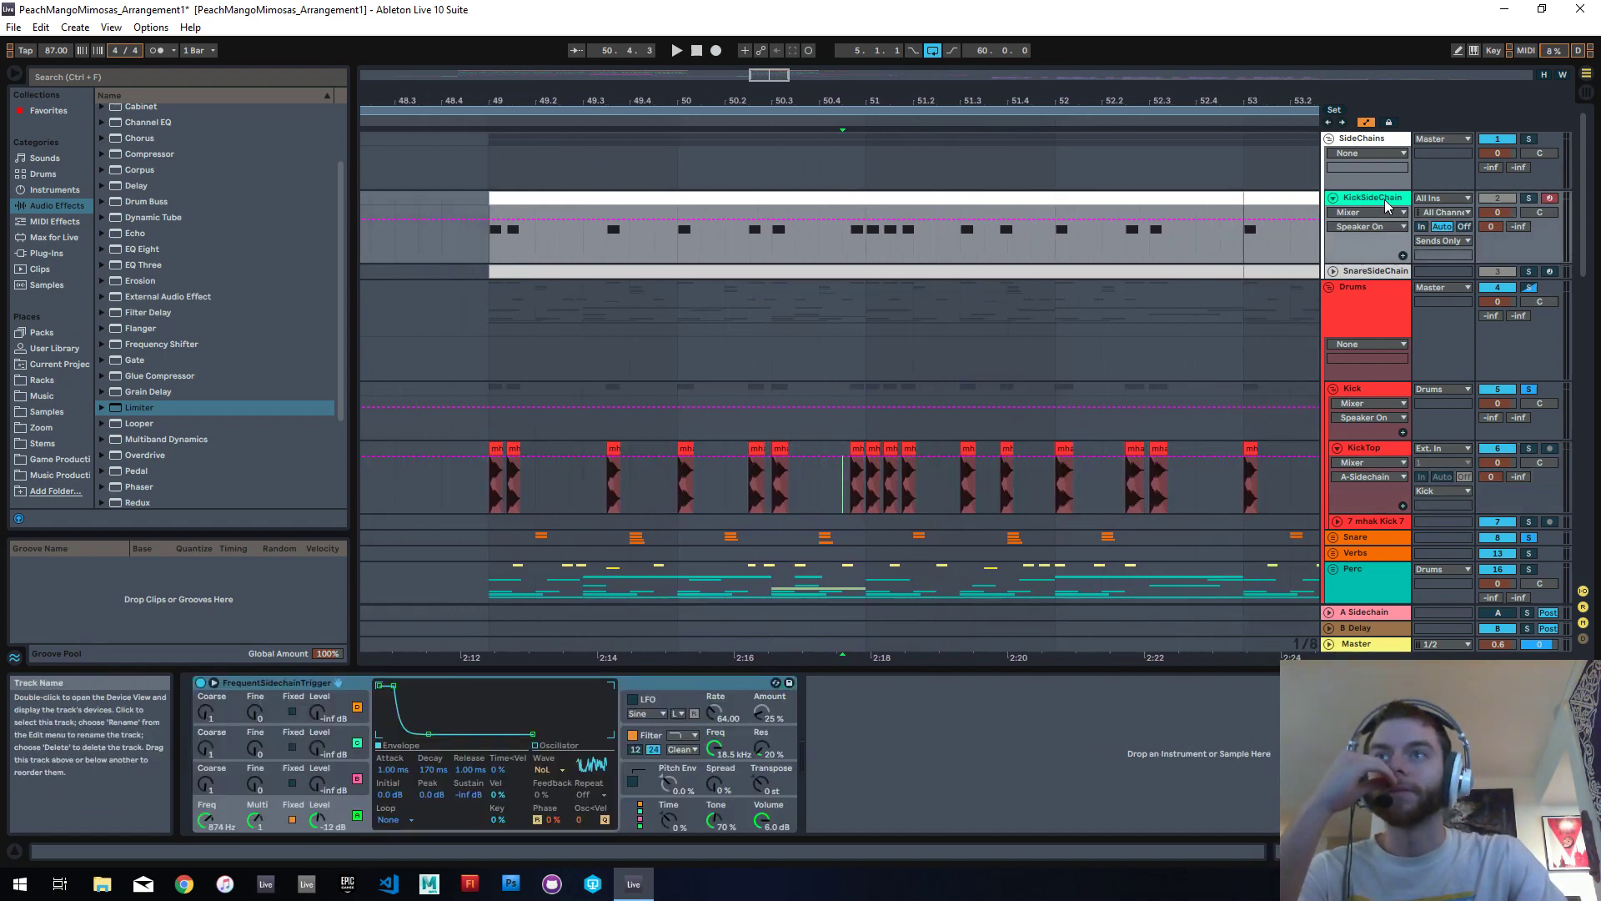
left_click(1373, 270)
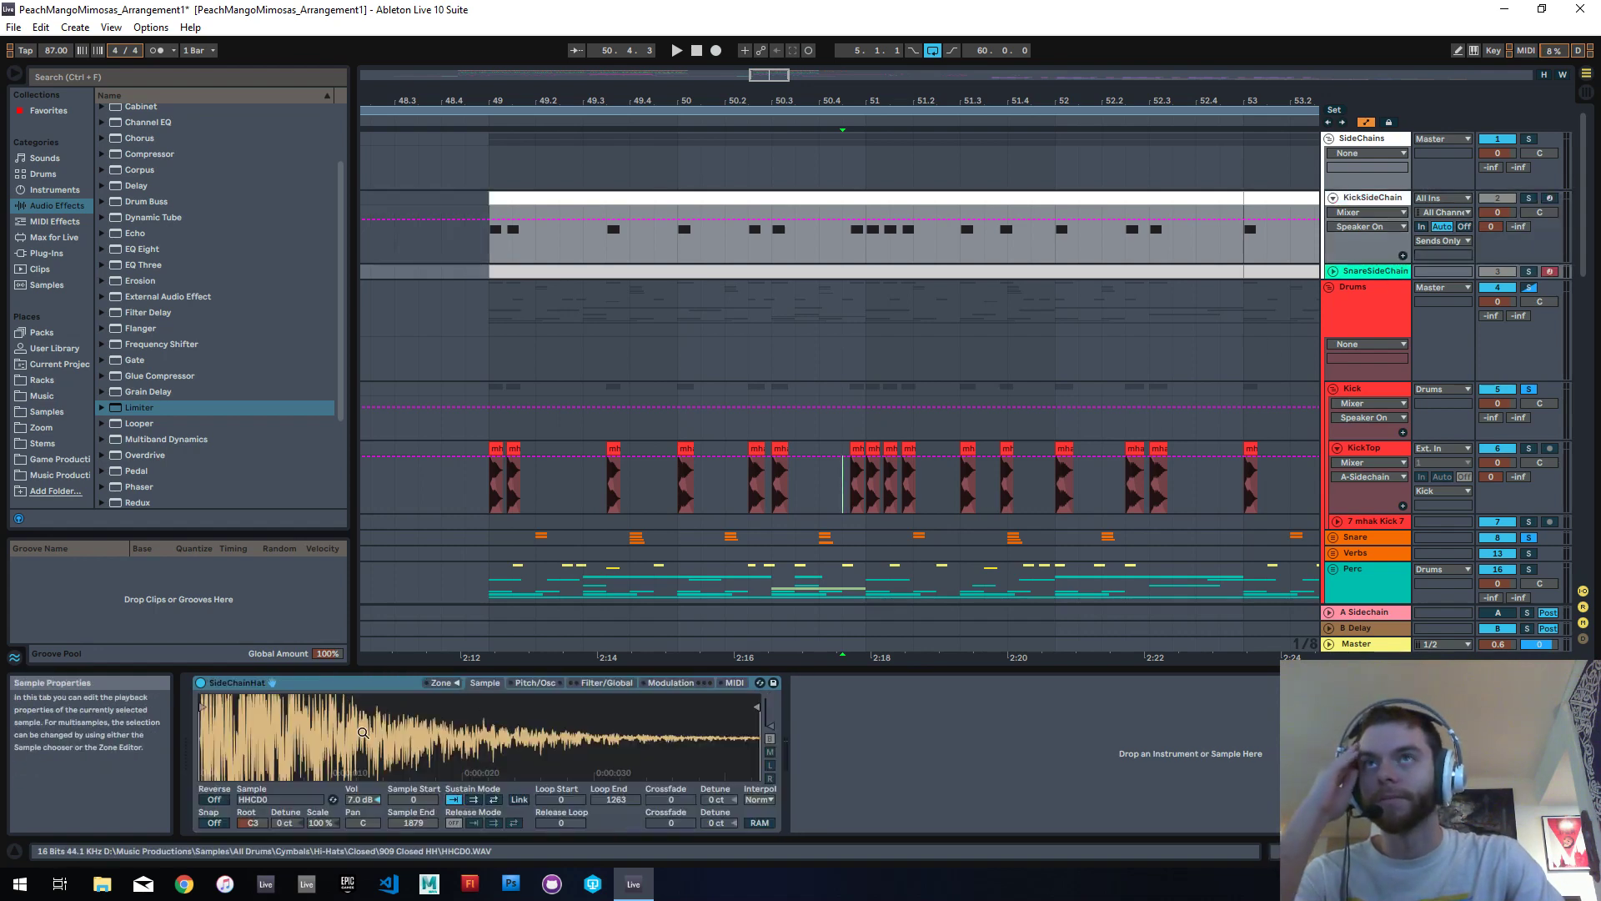
left_click(1336, 270)
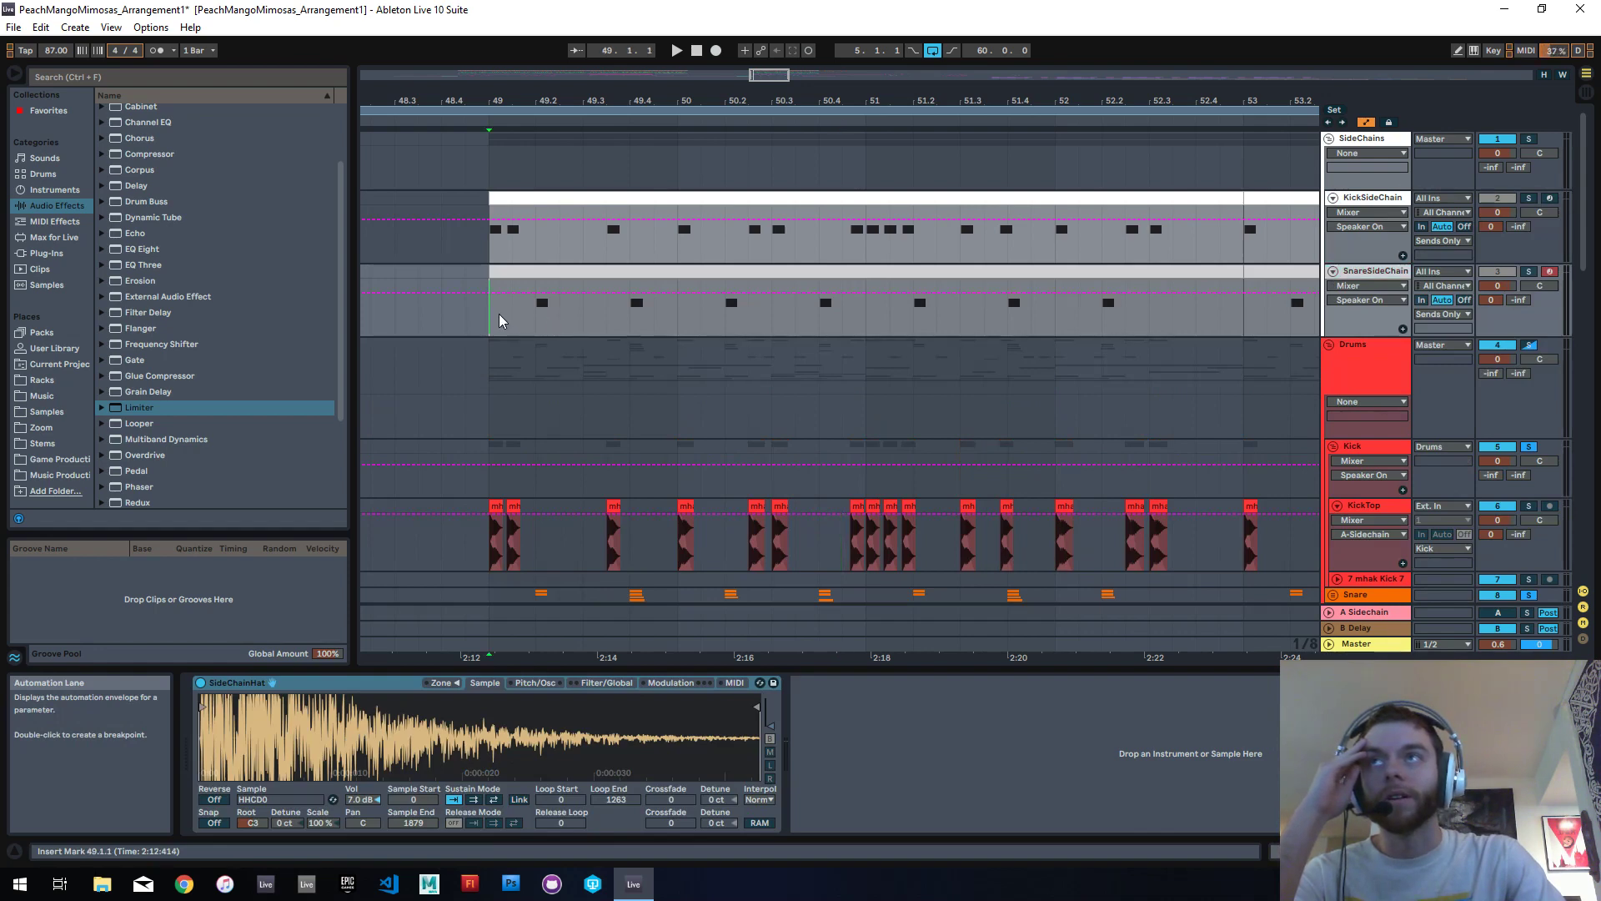
left_click(1055, 327)
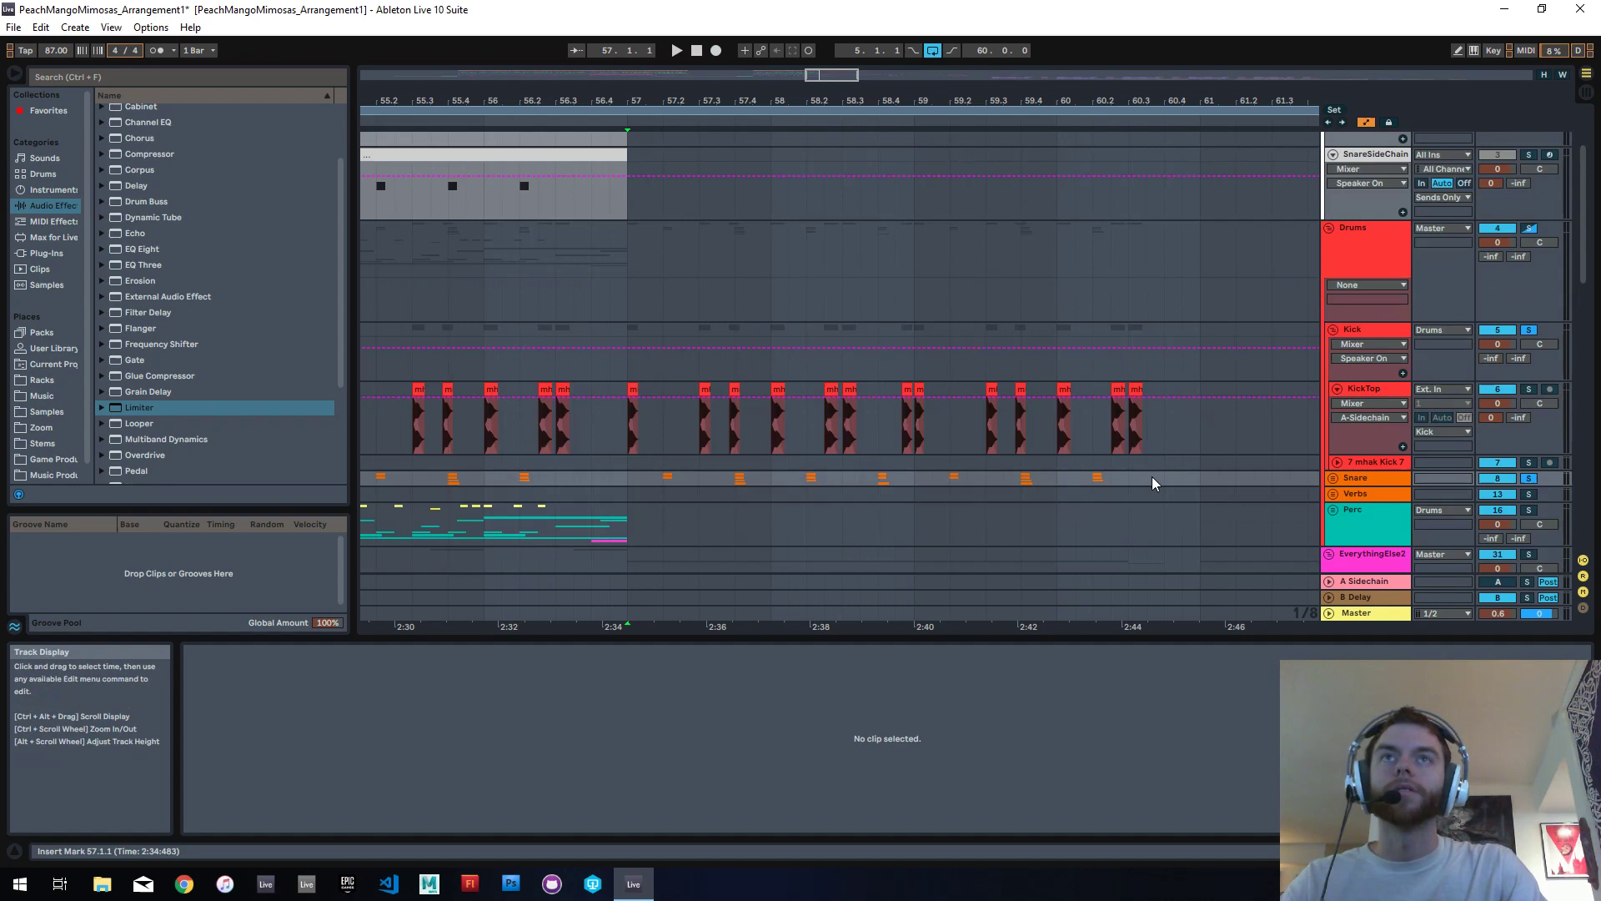
Step: Consolidate the KickTop kick clips from bar 57 to 61 into one audio clip
left_click_drag(628, 414, 1200, 414)
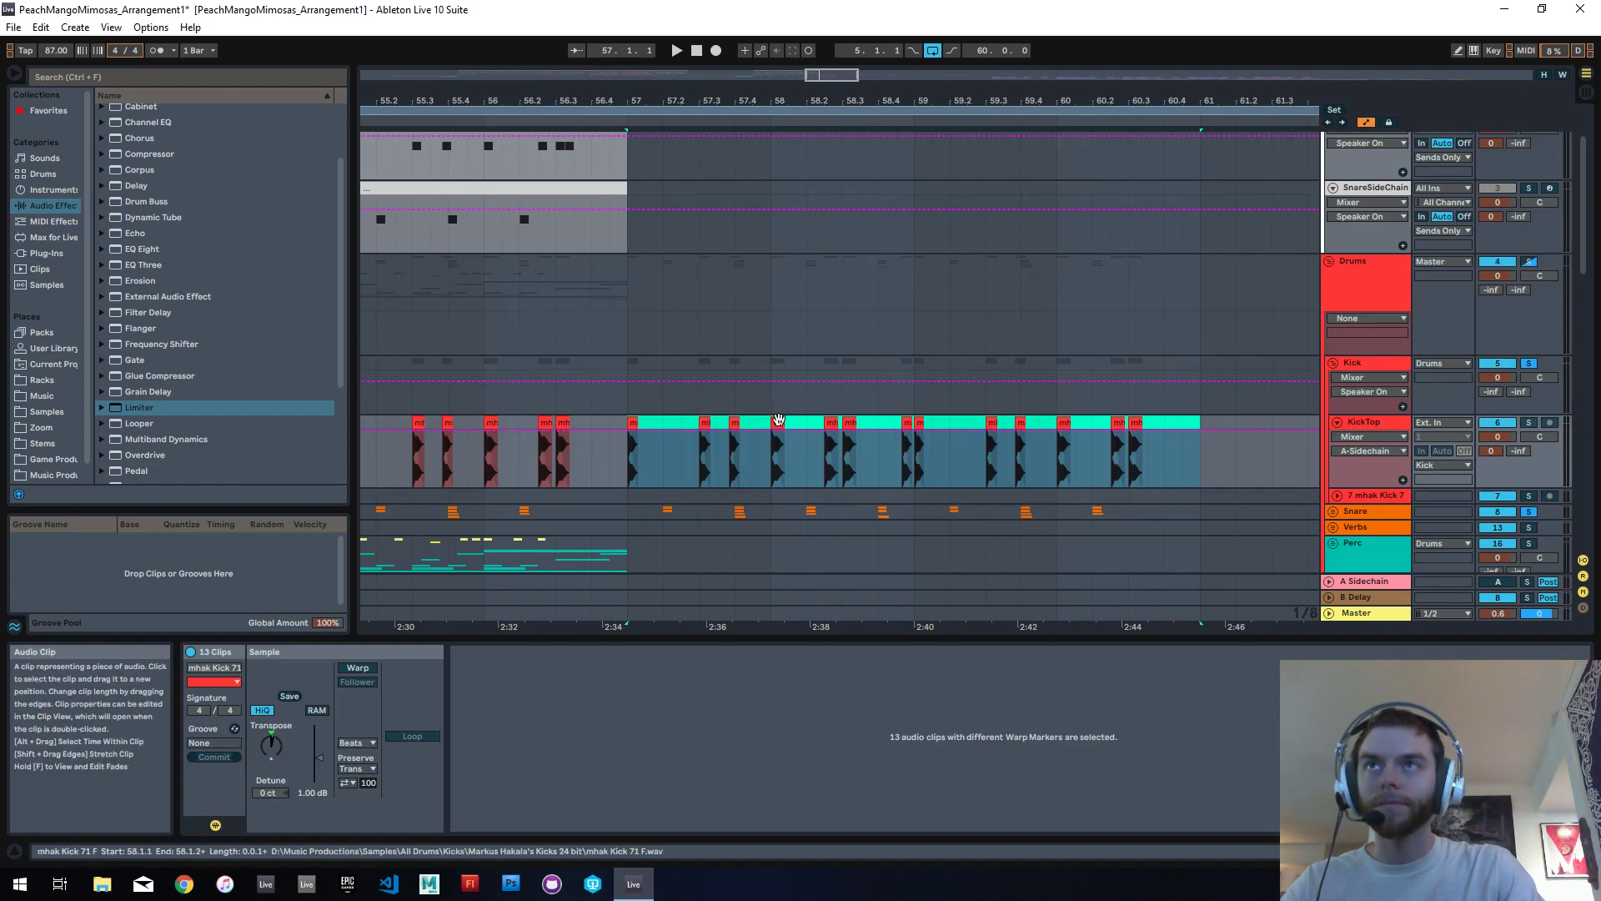
right_click(775, 421)
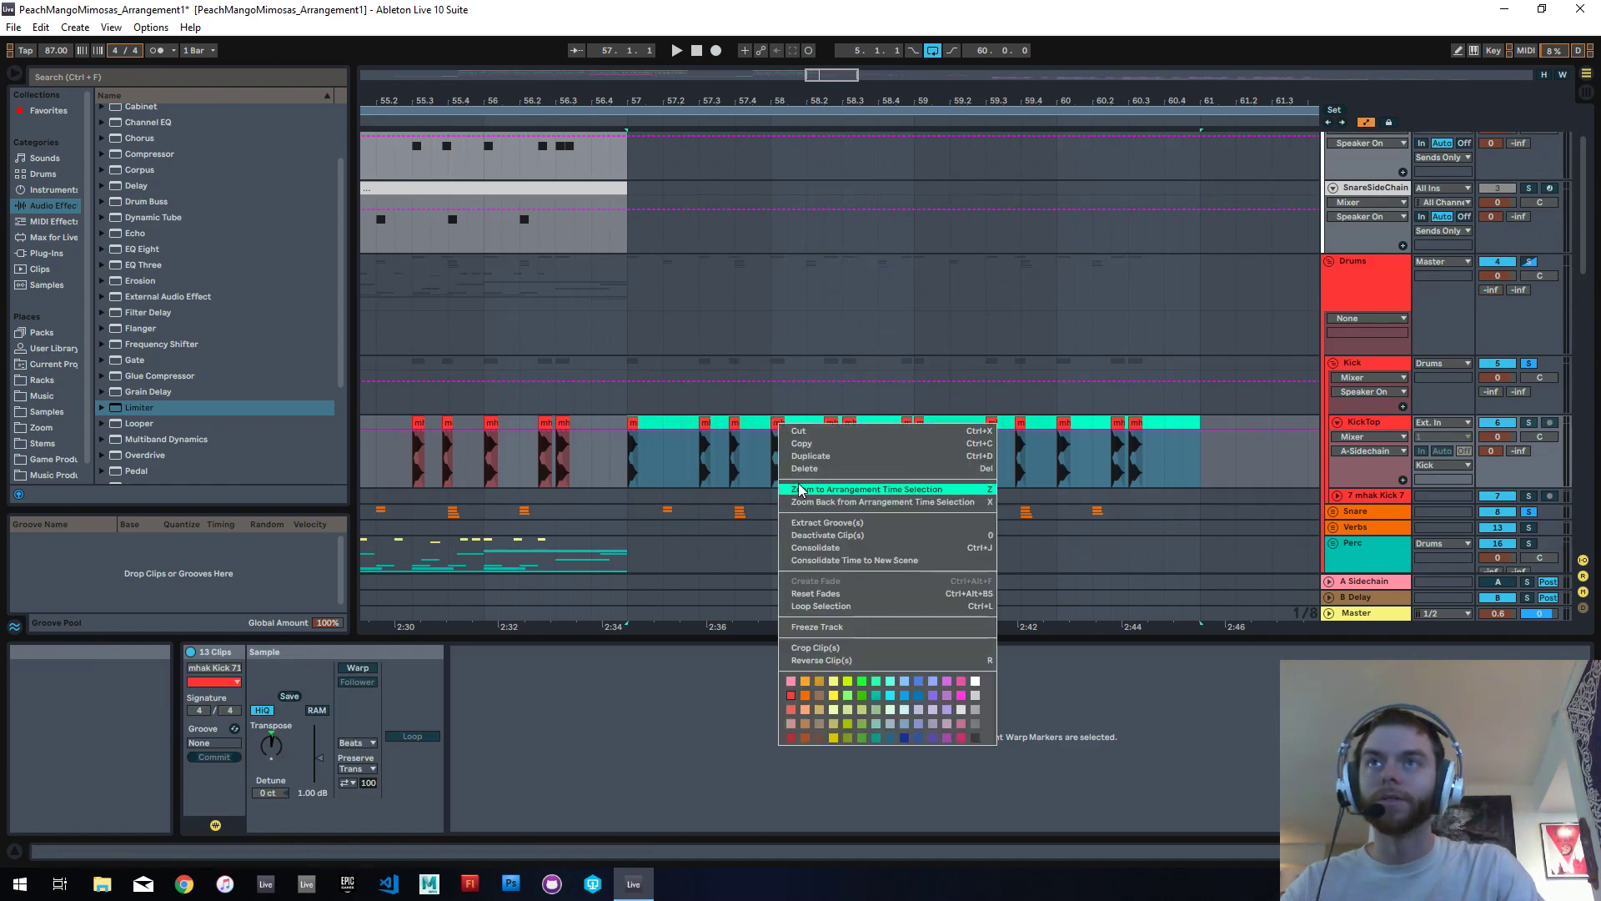
left_click(815, 547)
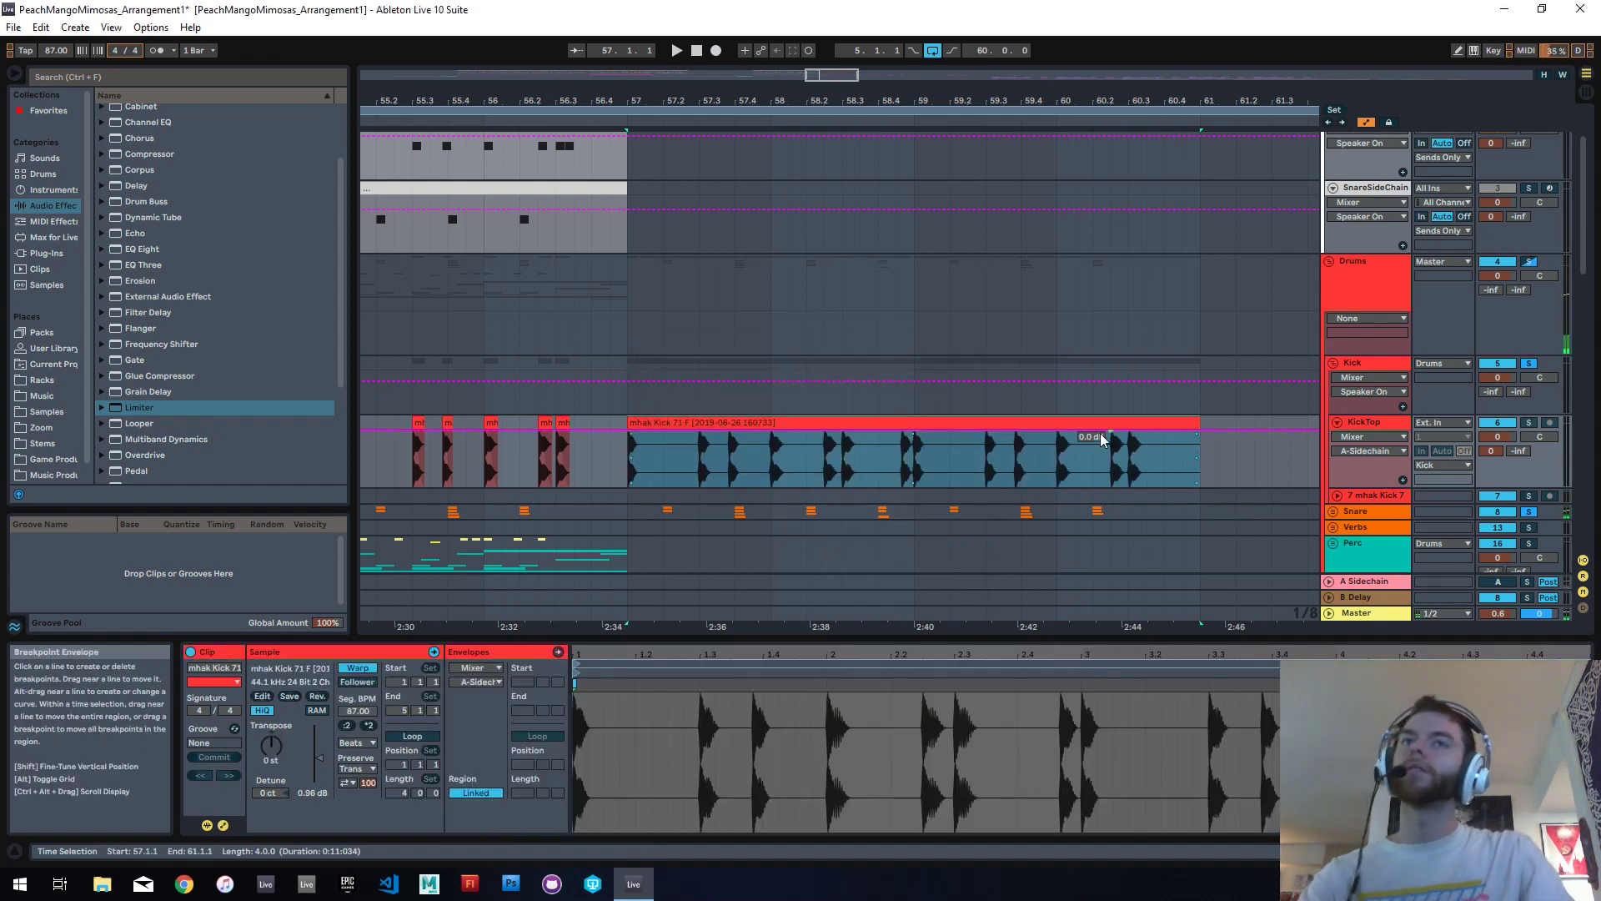
Step: Convert the merged kick clip to a new MIDI track and select its Melody to MIDI rack
right_click(1101, 437)
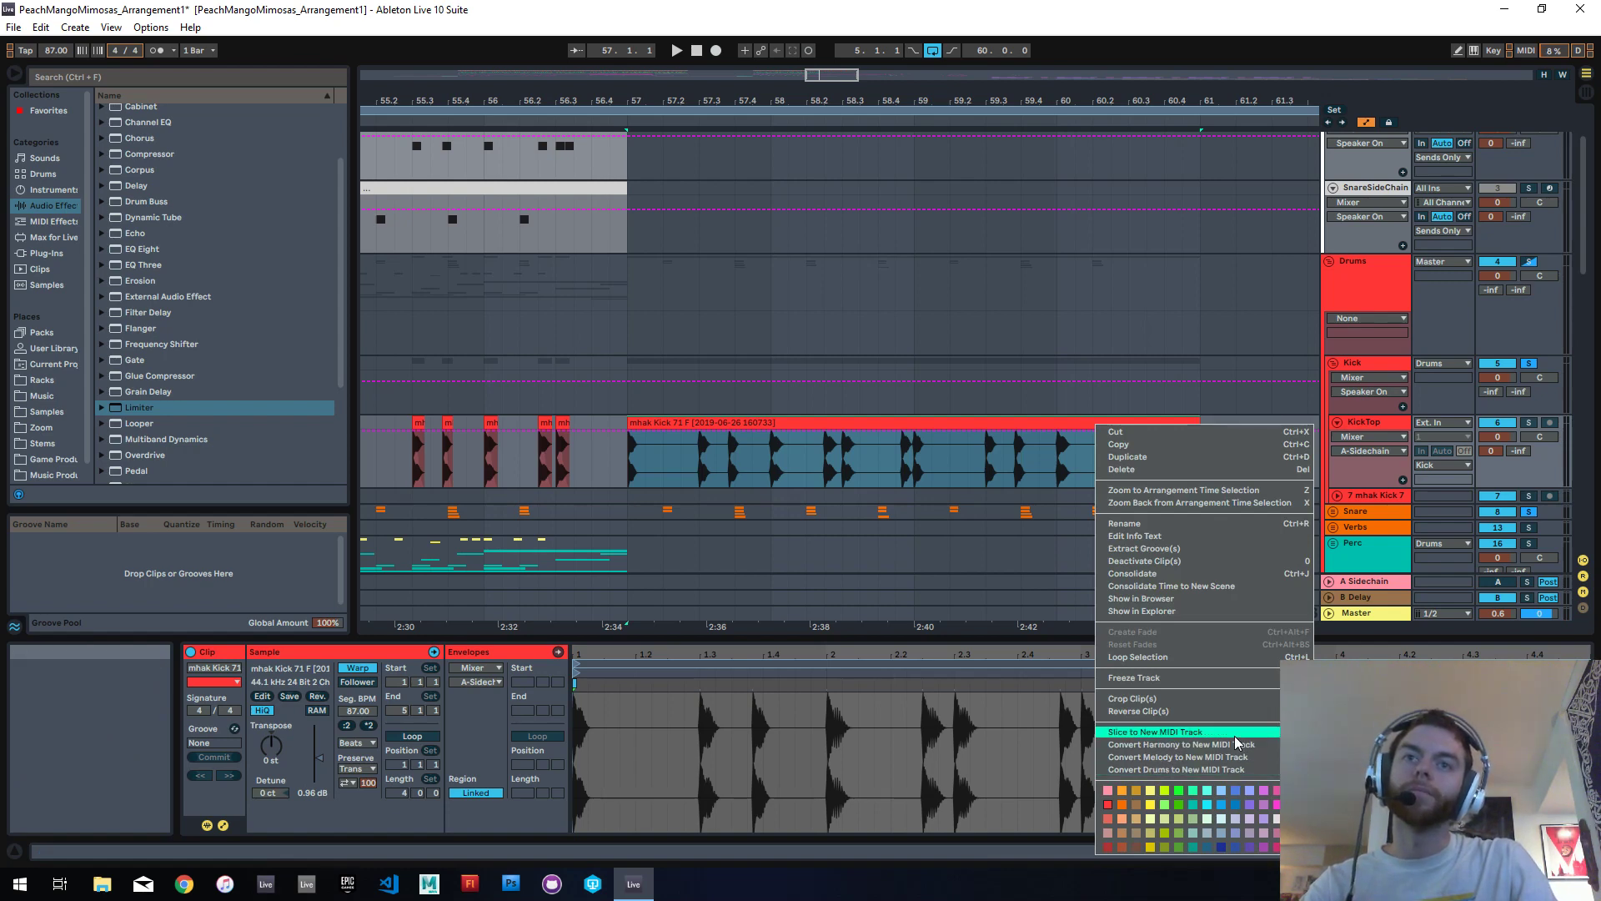
left_click(1154, 731)
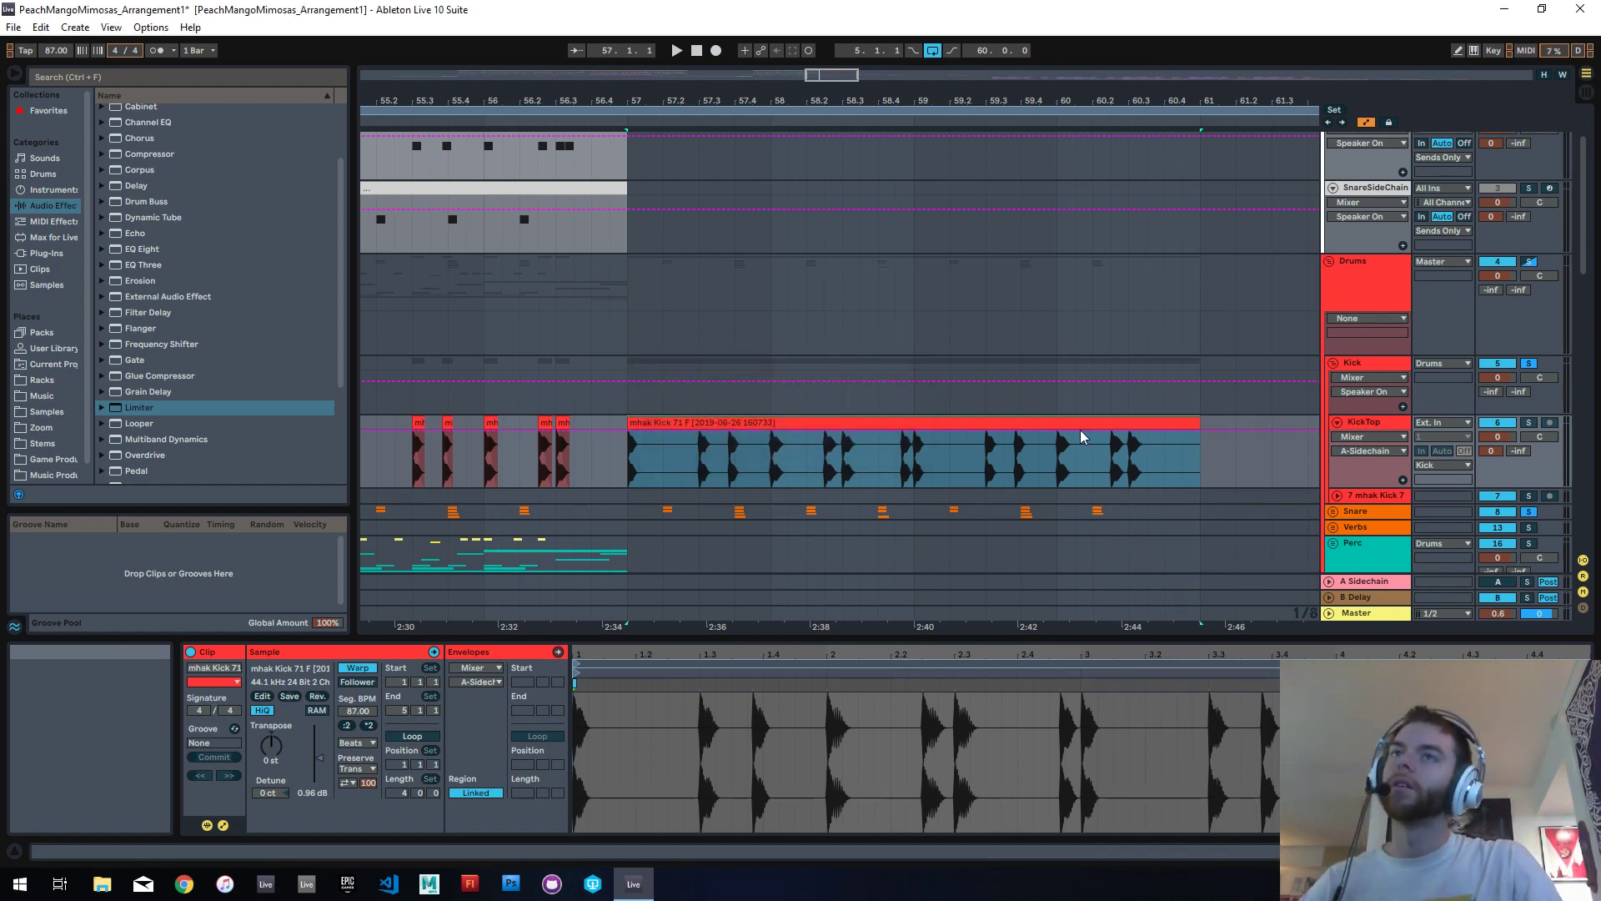
mouse_move(1098, 486)
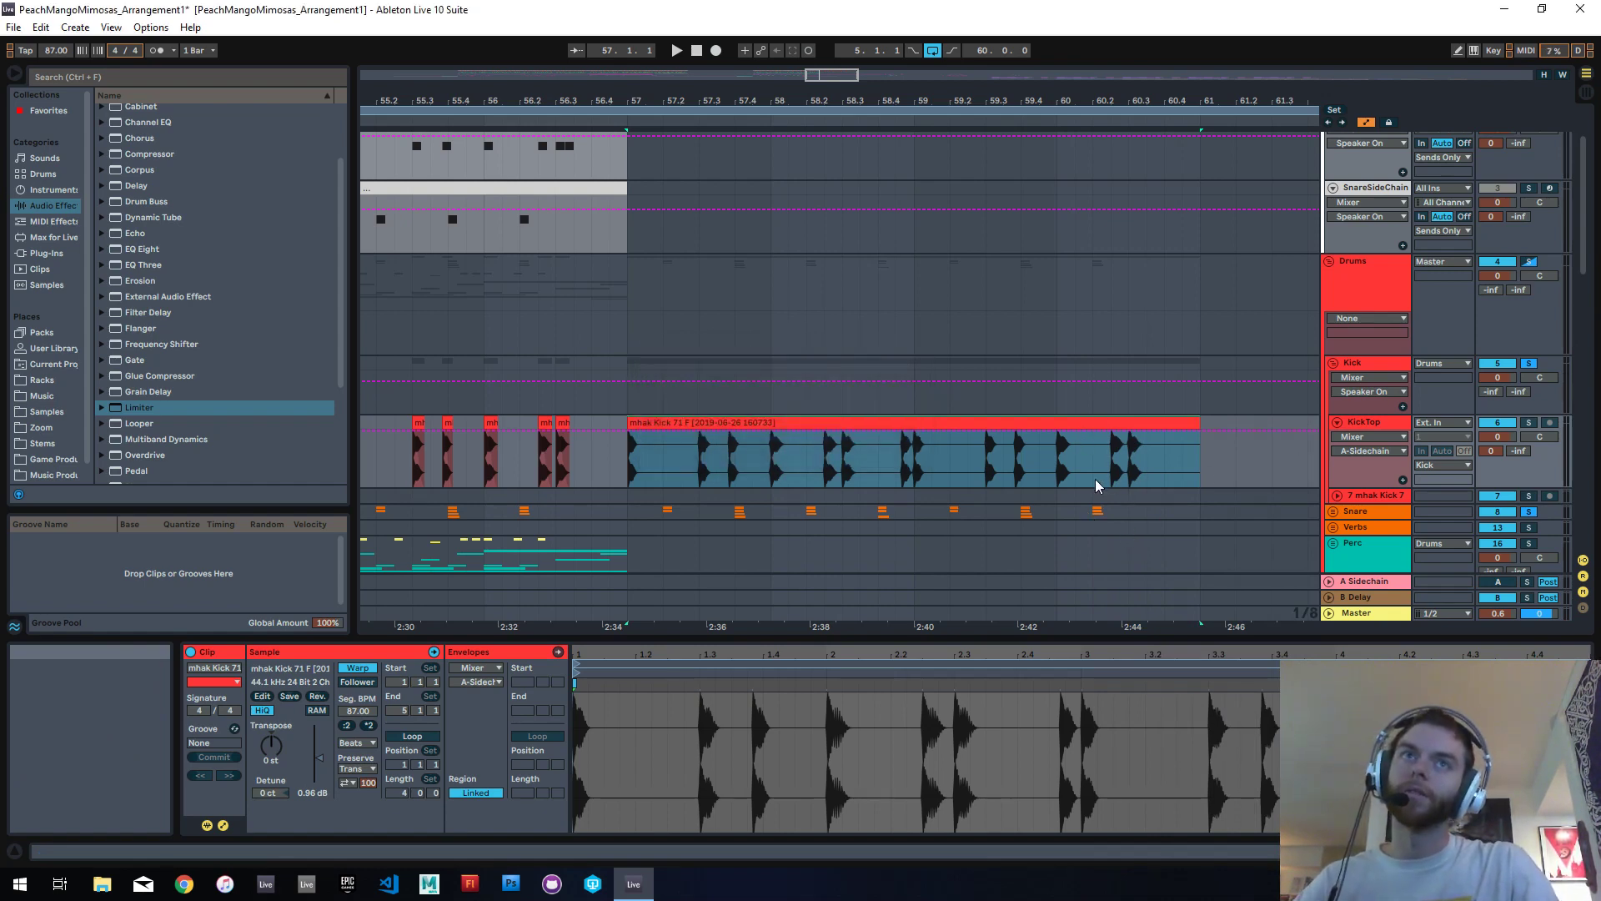
mouse_move(1009, 484)
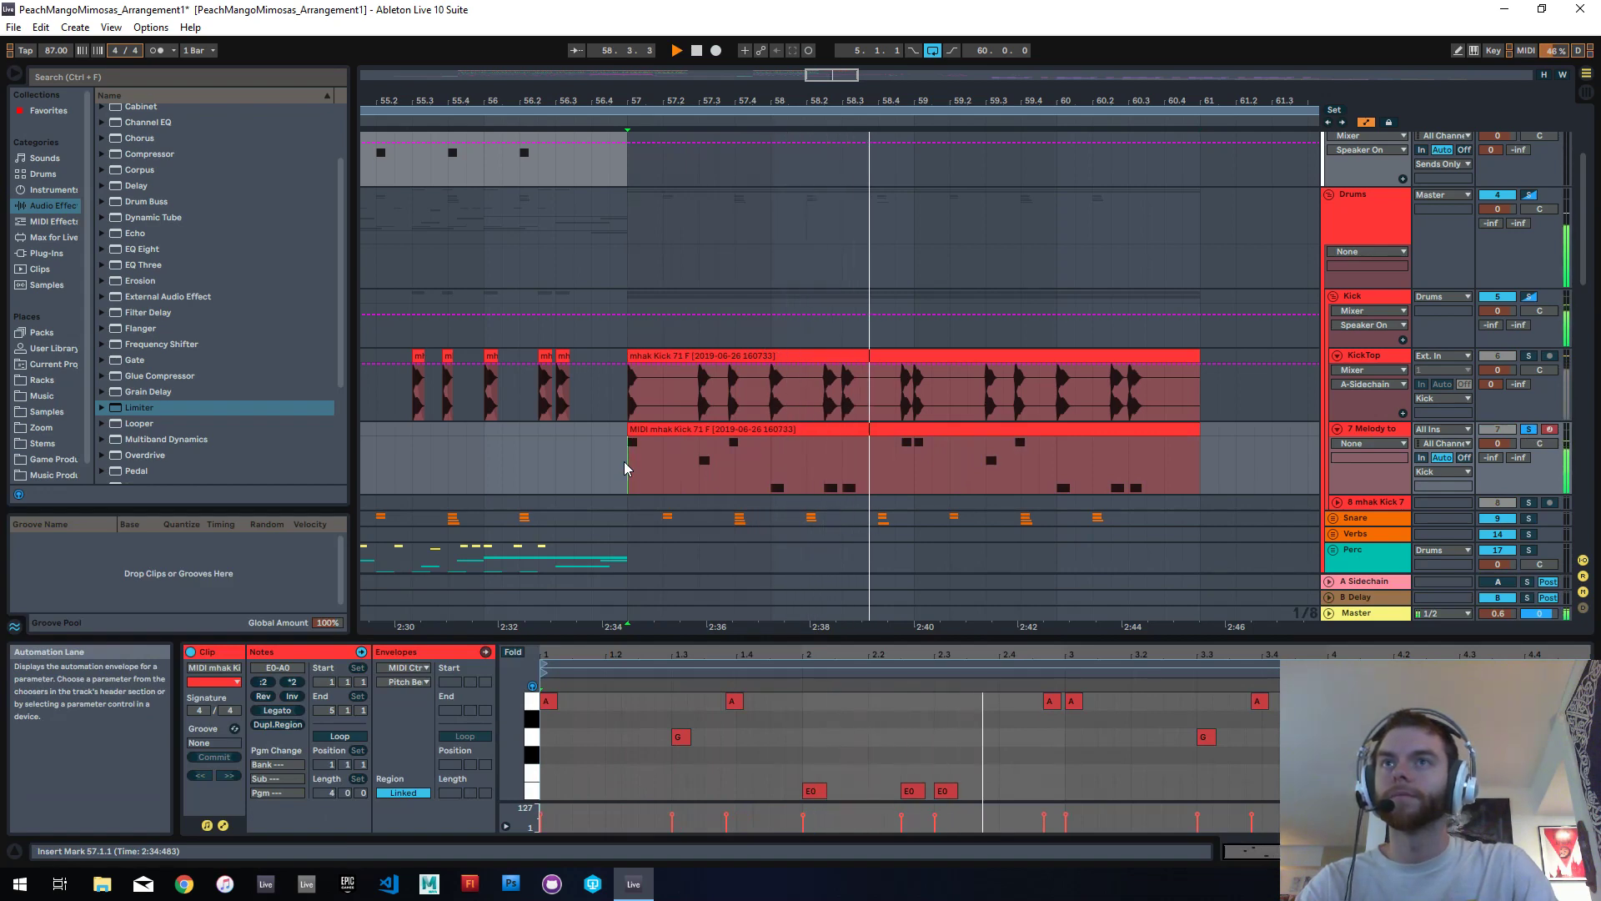
left_click(757, 431)
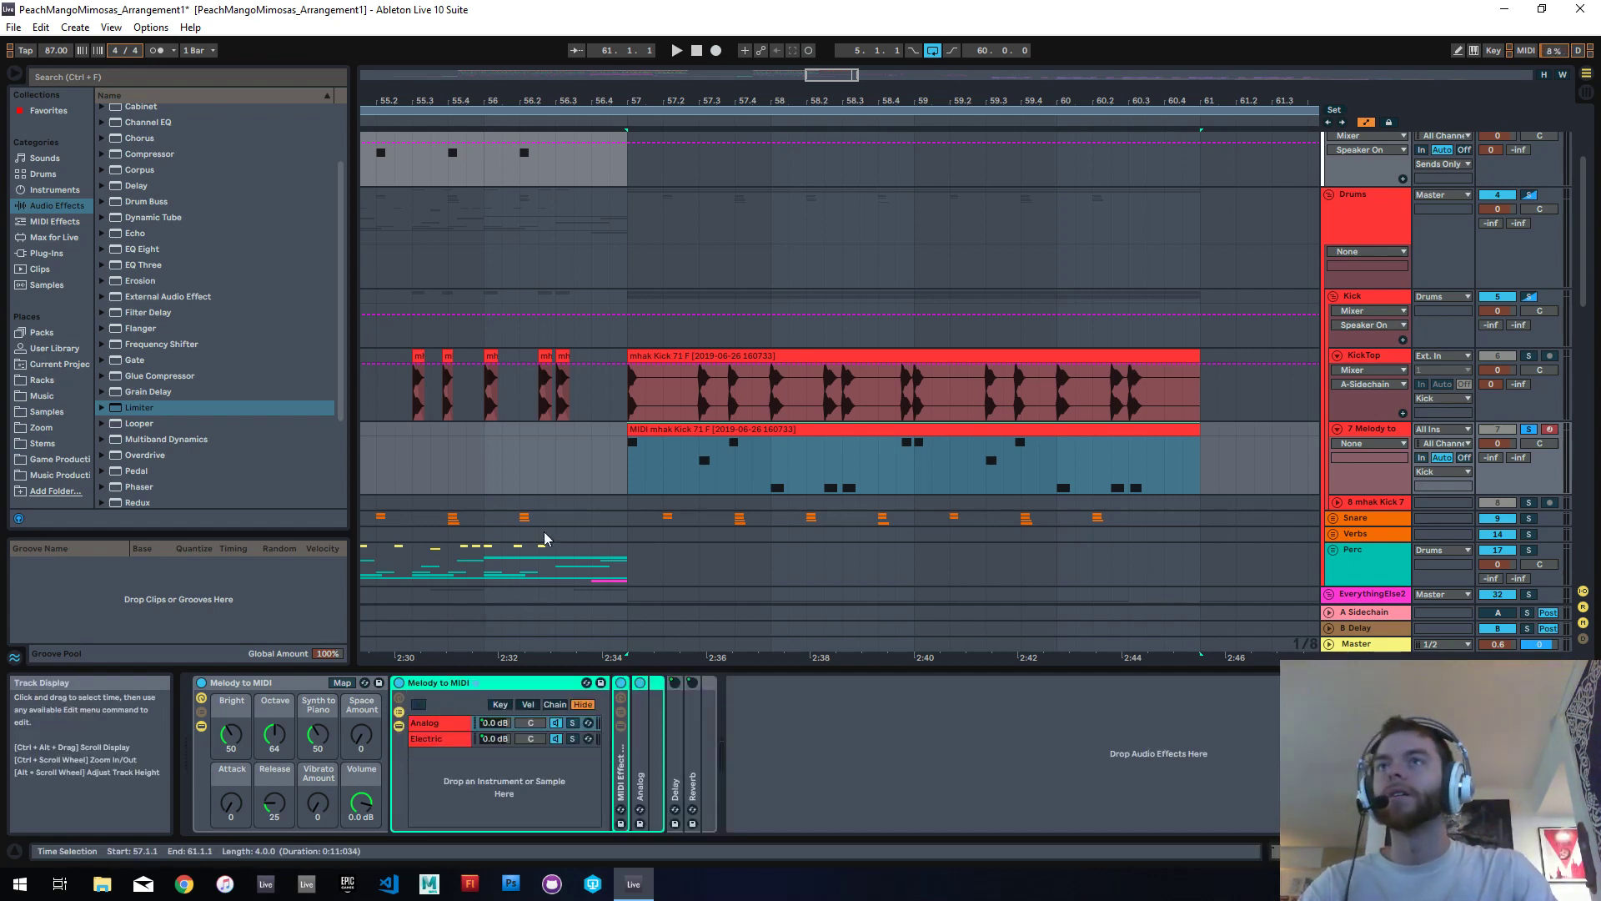
left_click(484, 682)
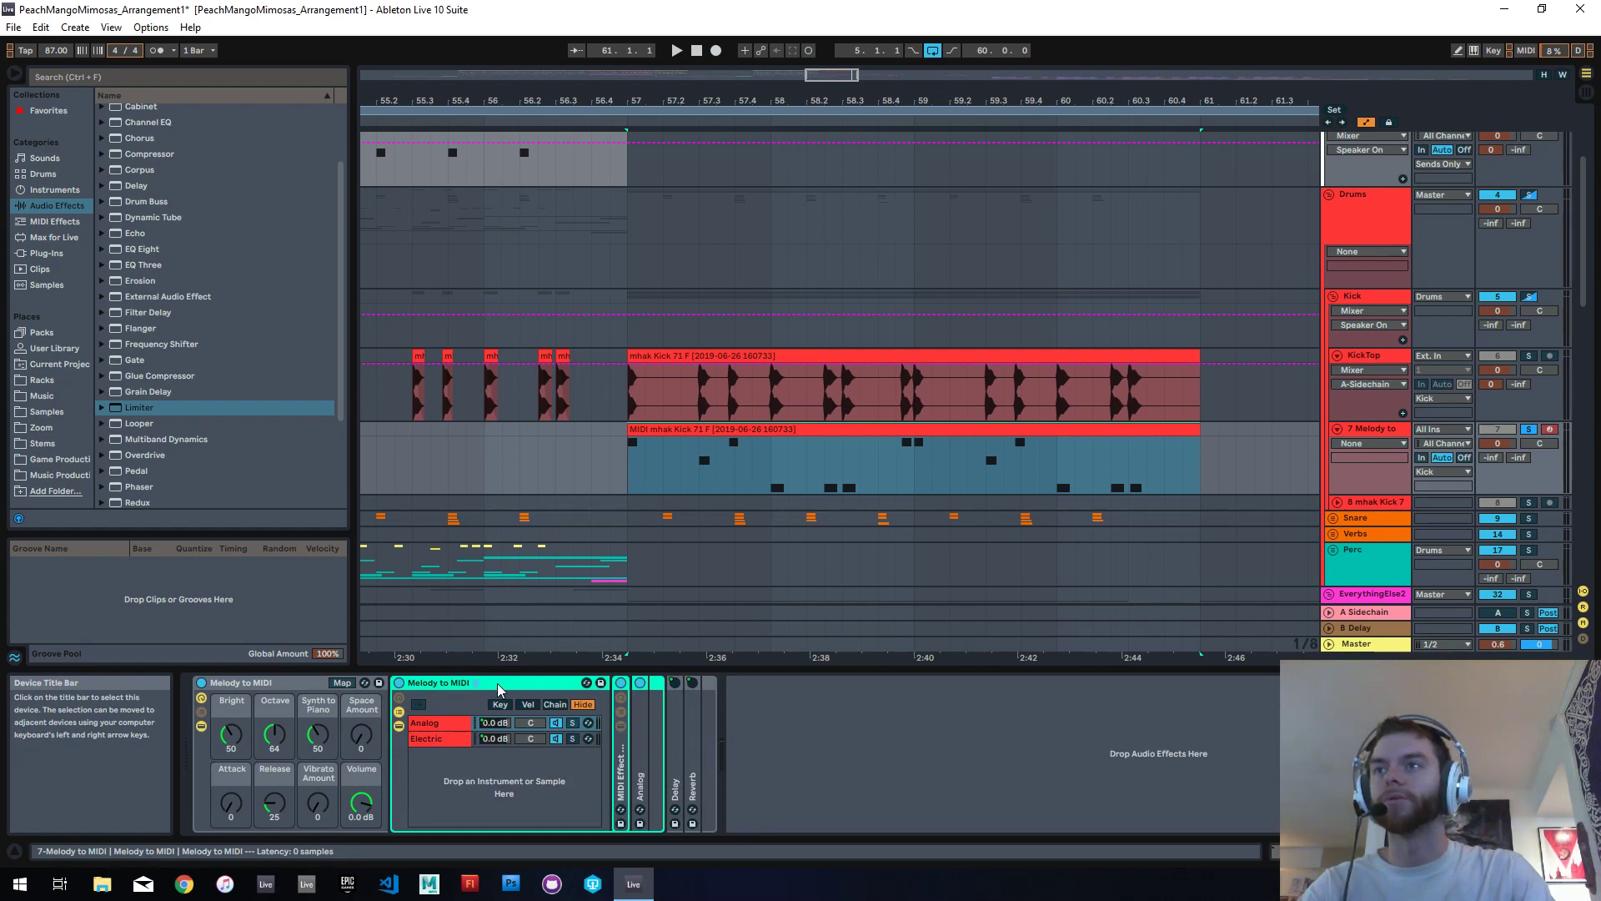
left_click(242, 682)
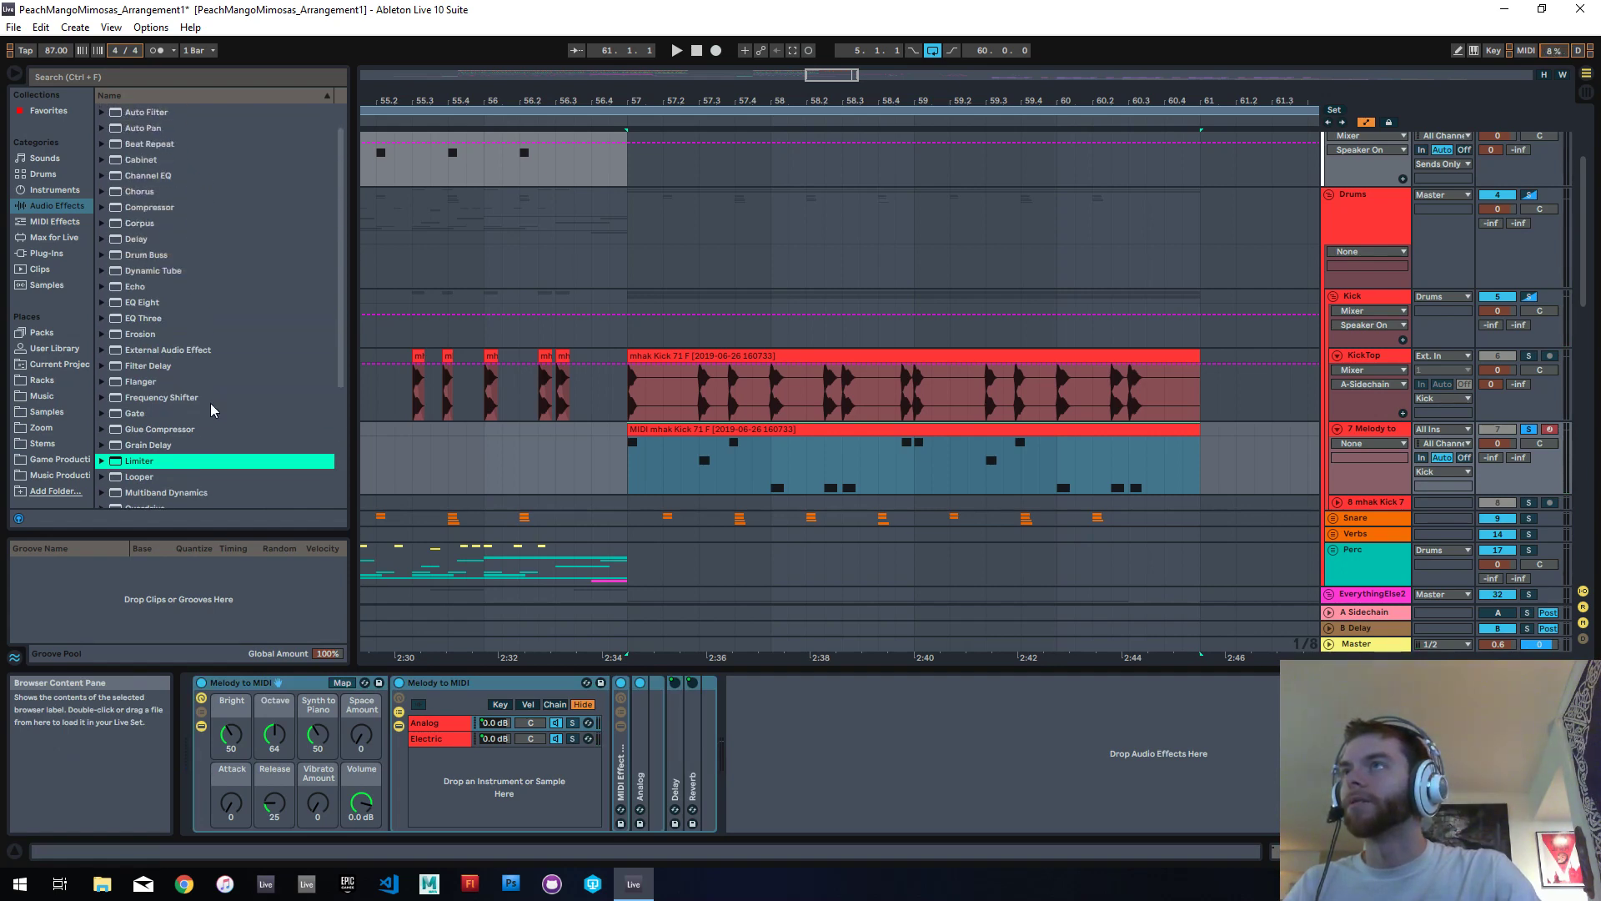
Step: Load Operator onto track 7 with oscillator A playing a fixed 830 Hz noise waveform
left_click(44, 173)
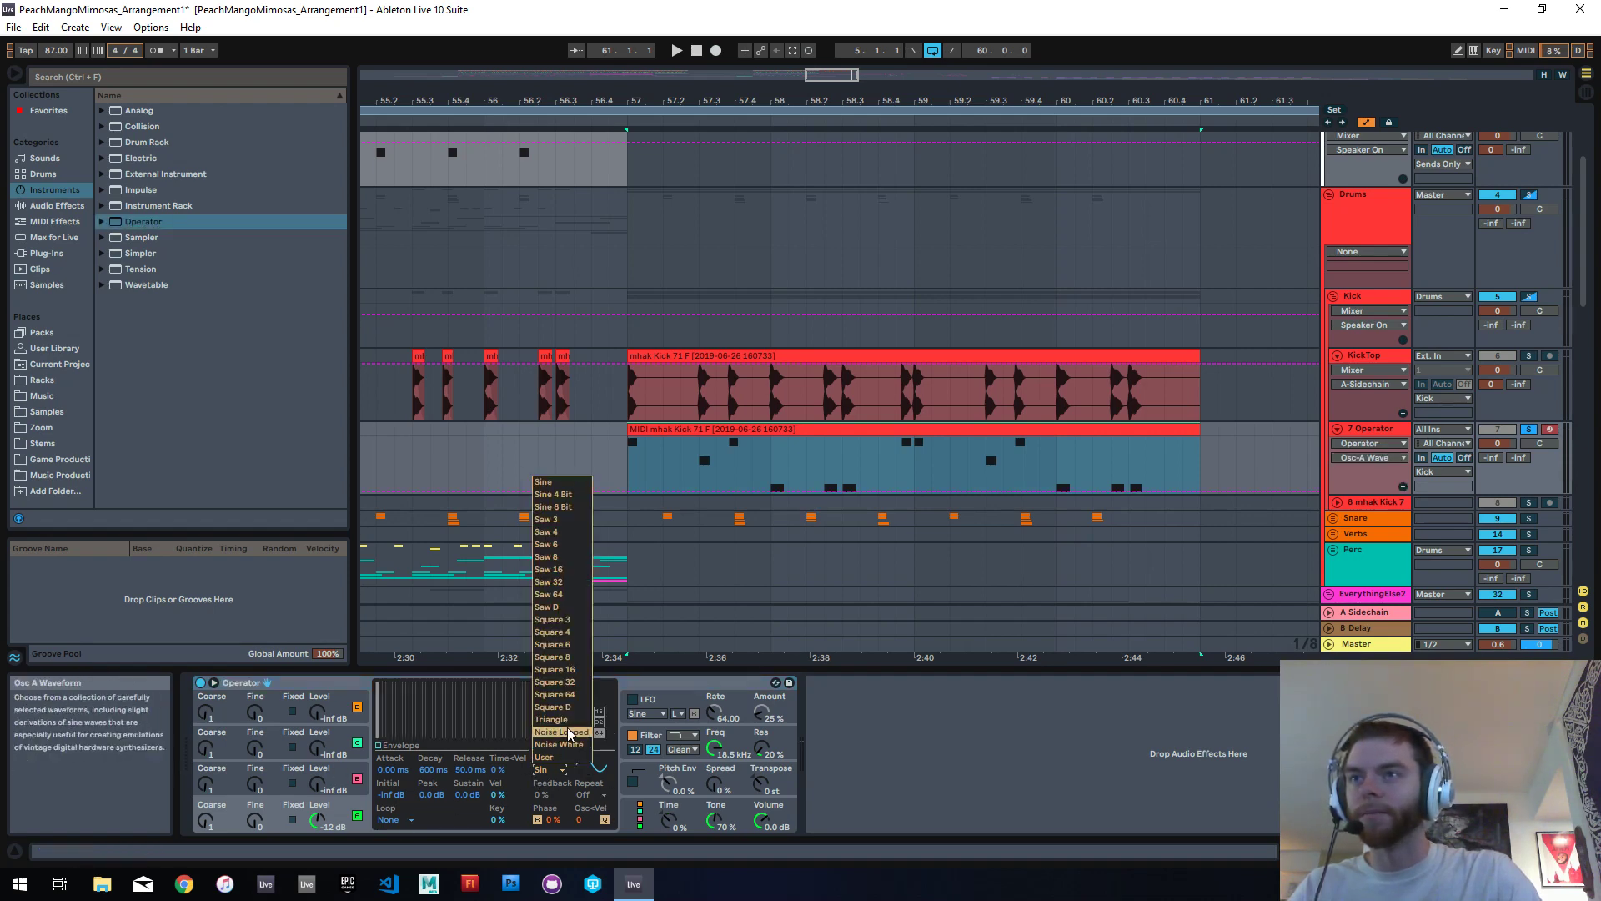
left_click(562, 731)
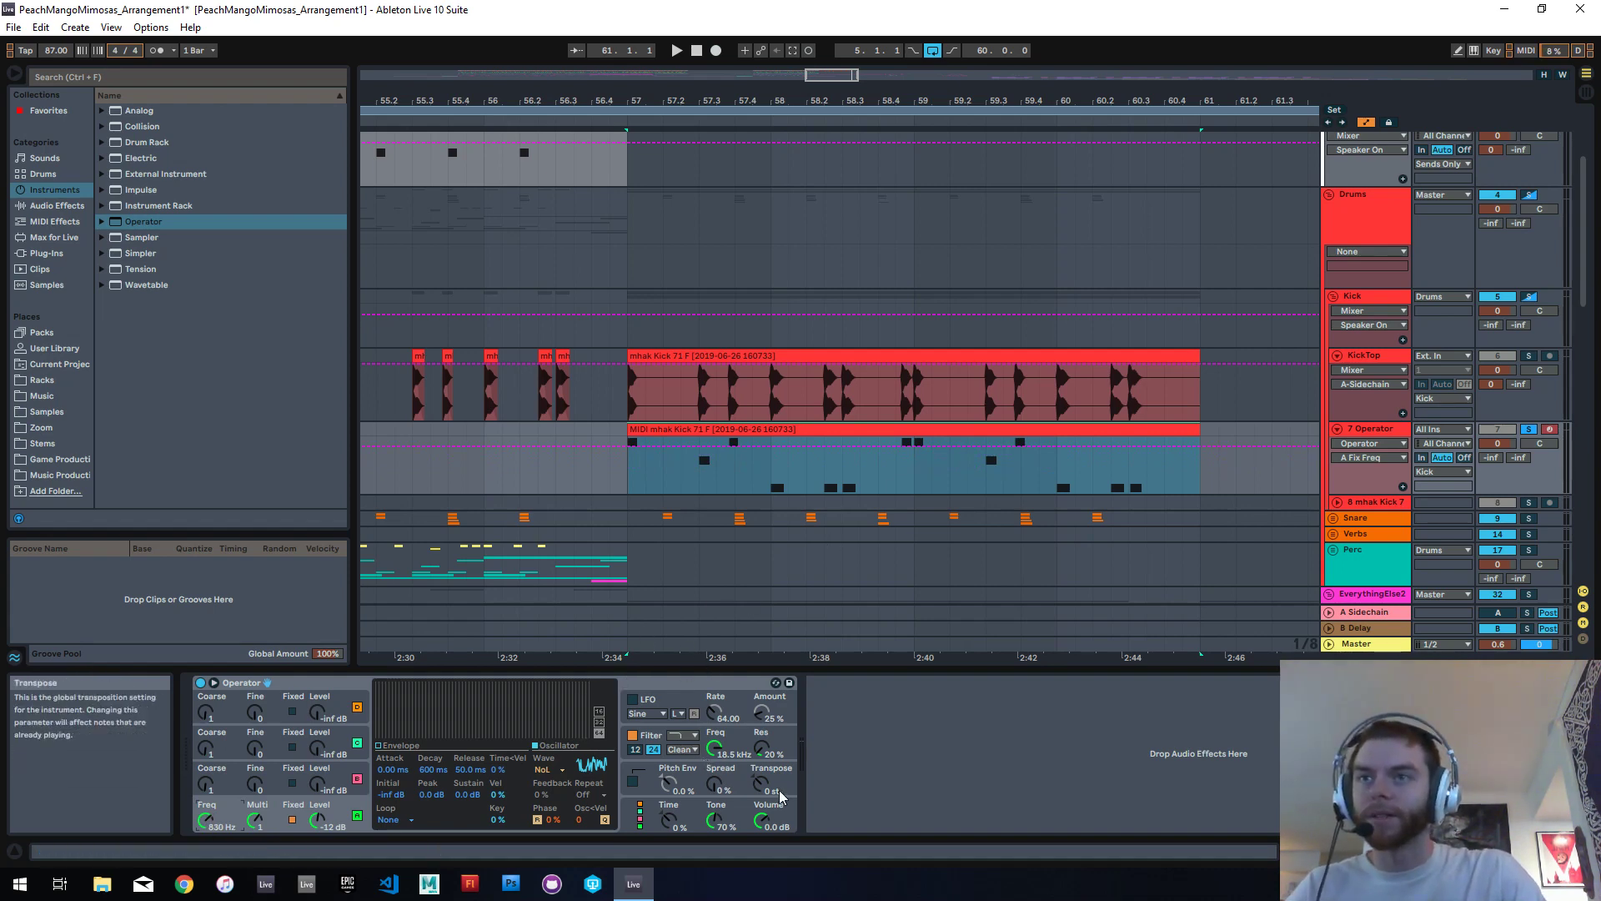
mouse_move(439, 795)
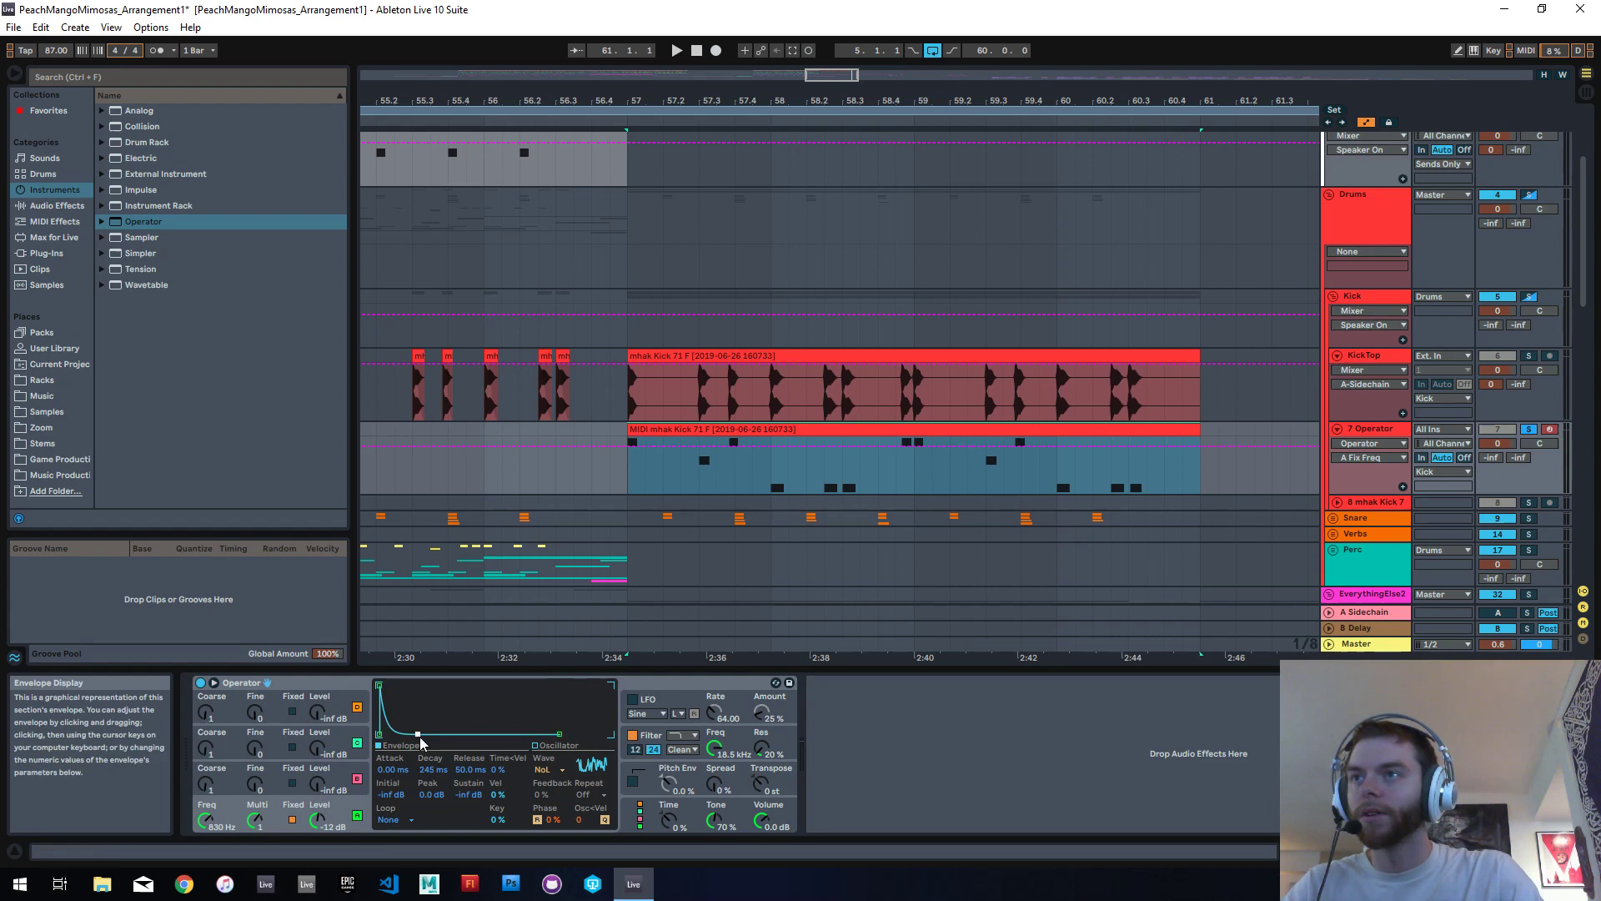
Step: Shape Operator's envelope to 1 ms attack, 170 ms decay and 1 ms release
left_click_drag(419, 736, 388, 715)
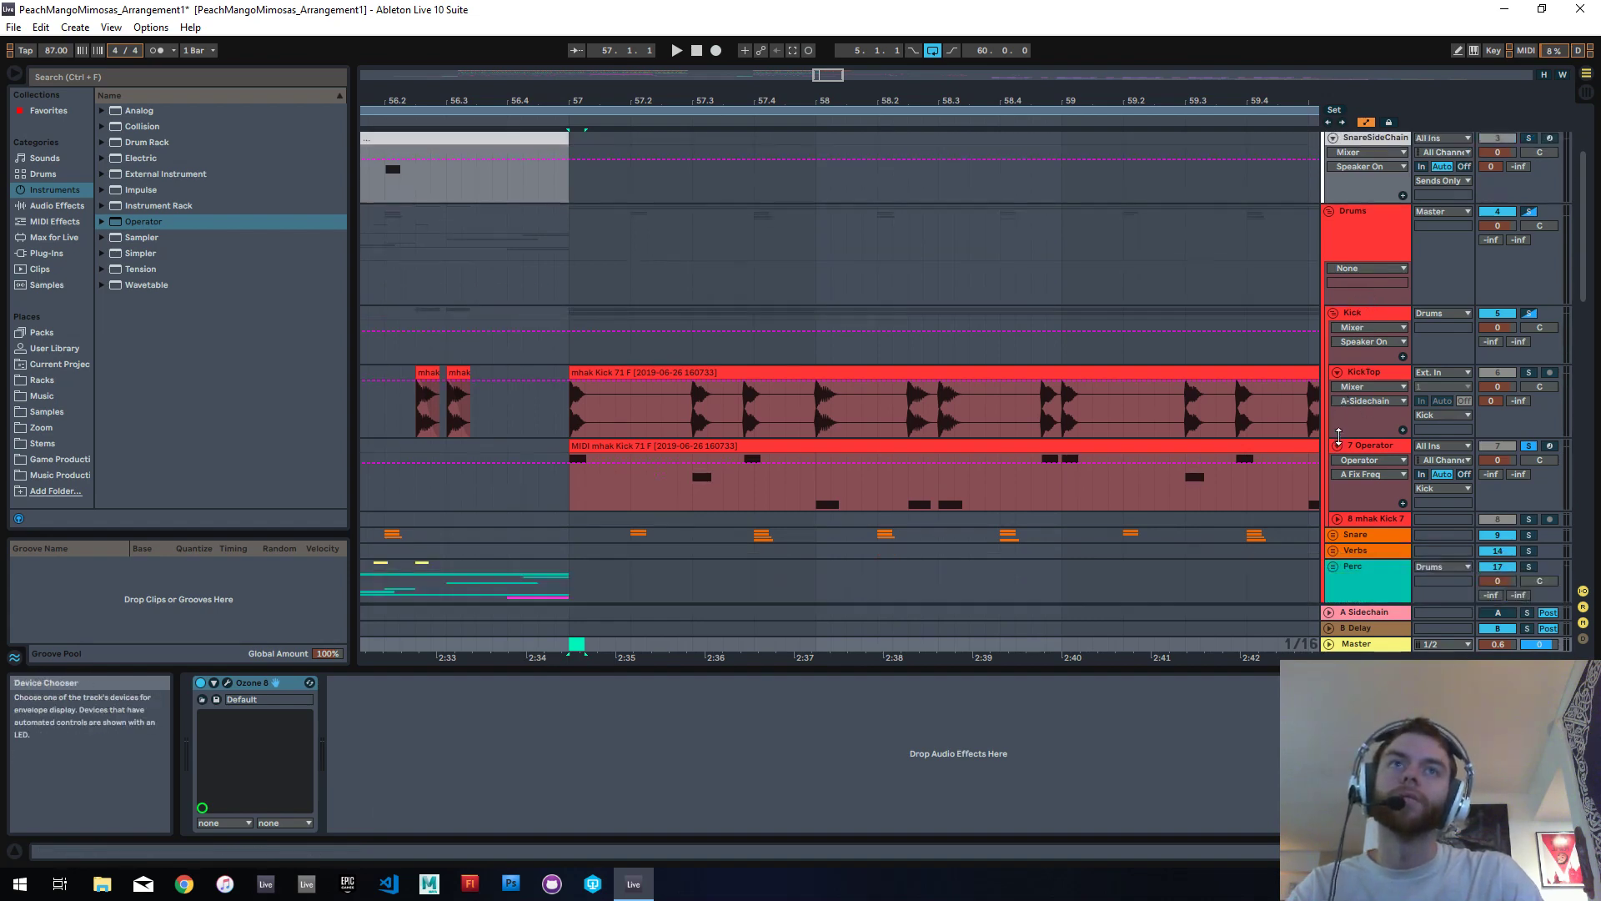
left_click(1371, 445)
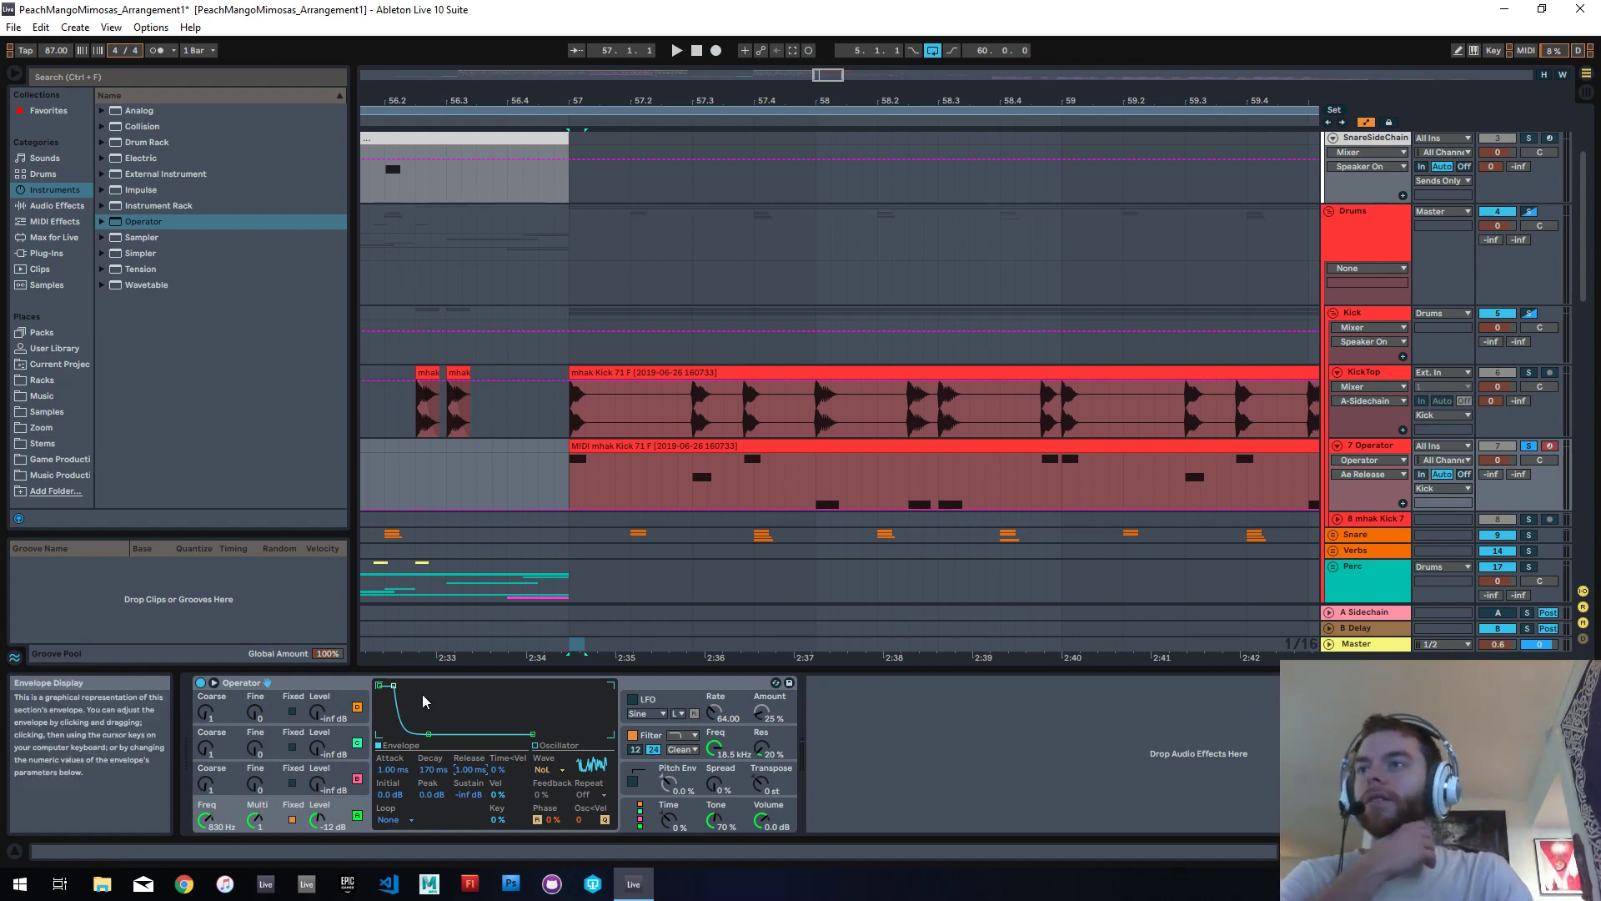
left_click(909, 451)
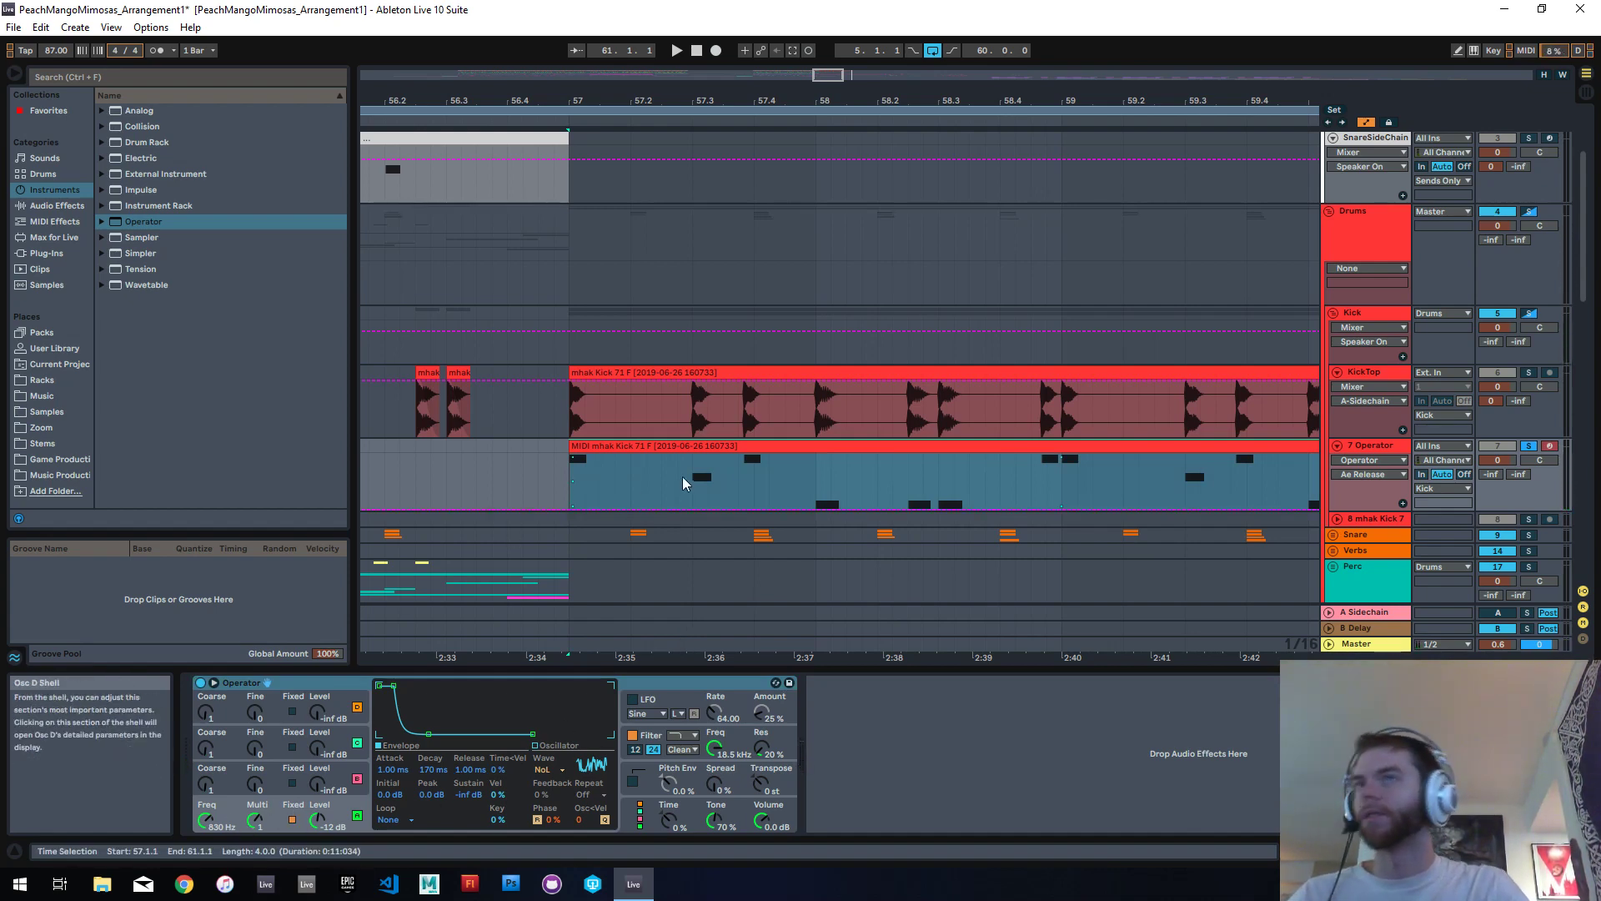
Step: Move the kick MIDI clip to KickSideChain at bar 57 and rename Operator FrequentSidechainTrigger
left_click(785, 447)
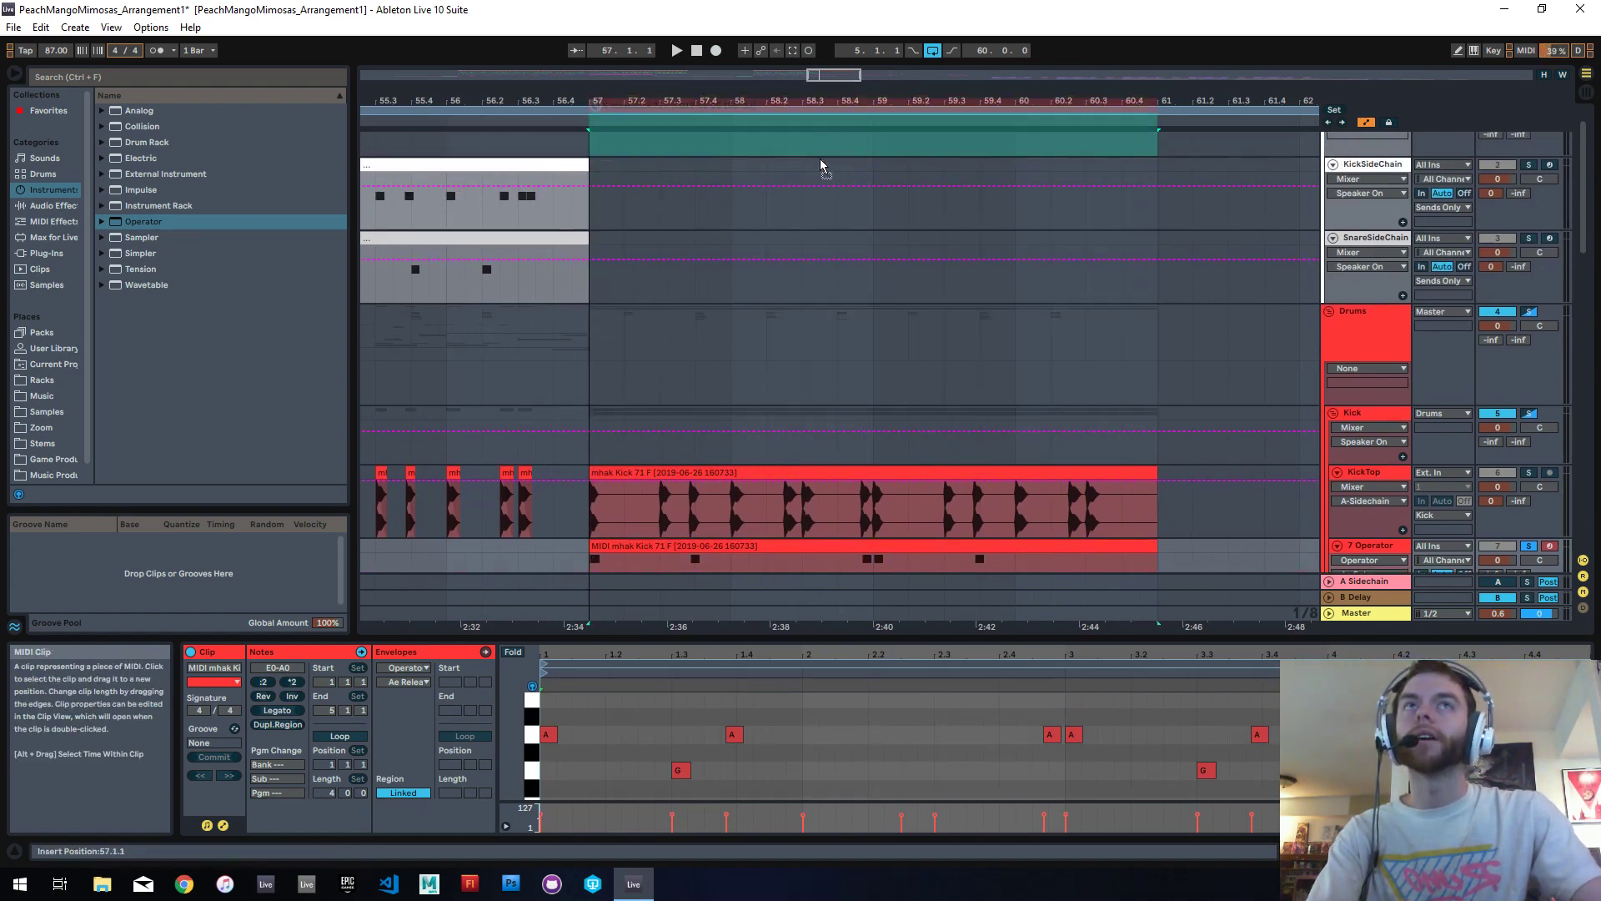
left_click(1368, 164)
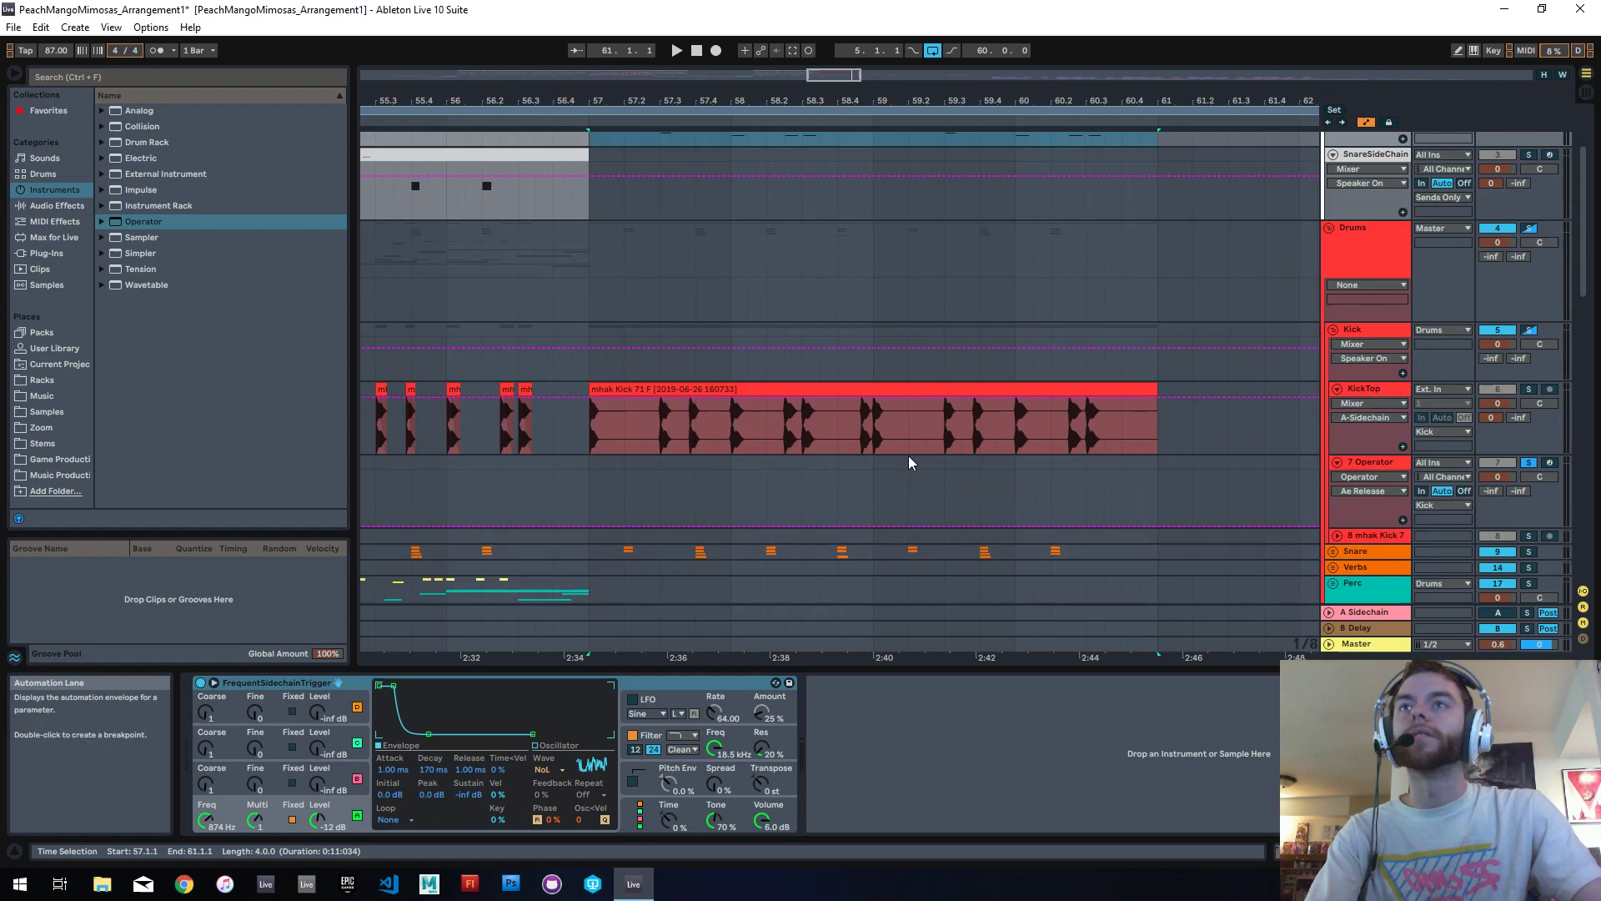
scroll("down", 3)
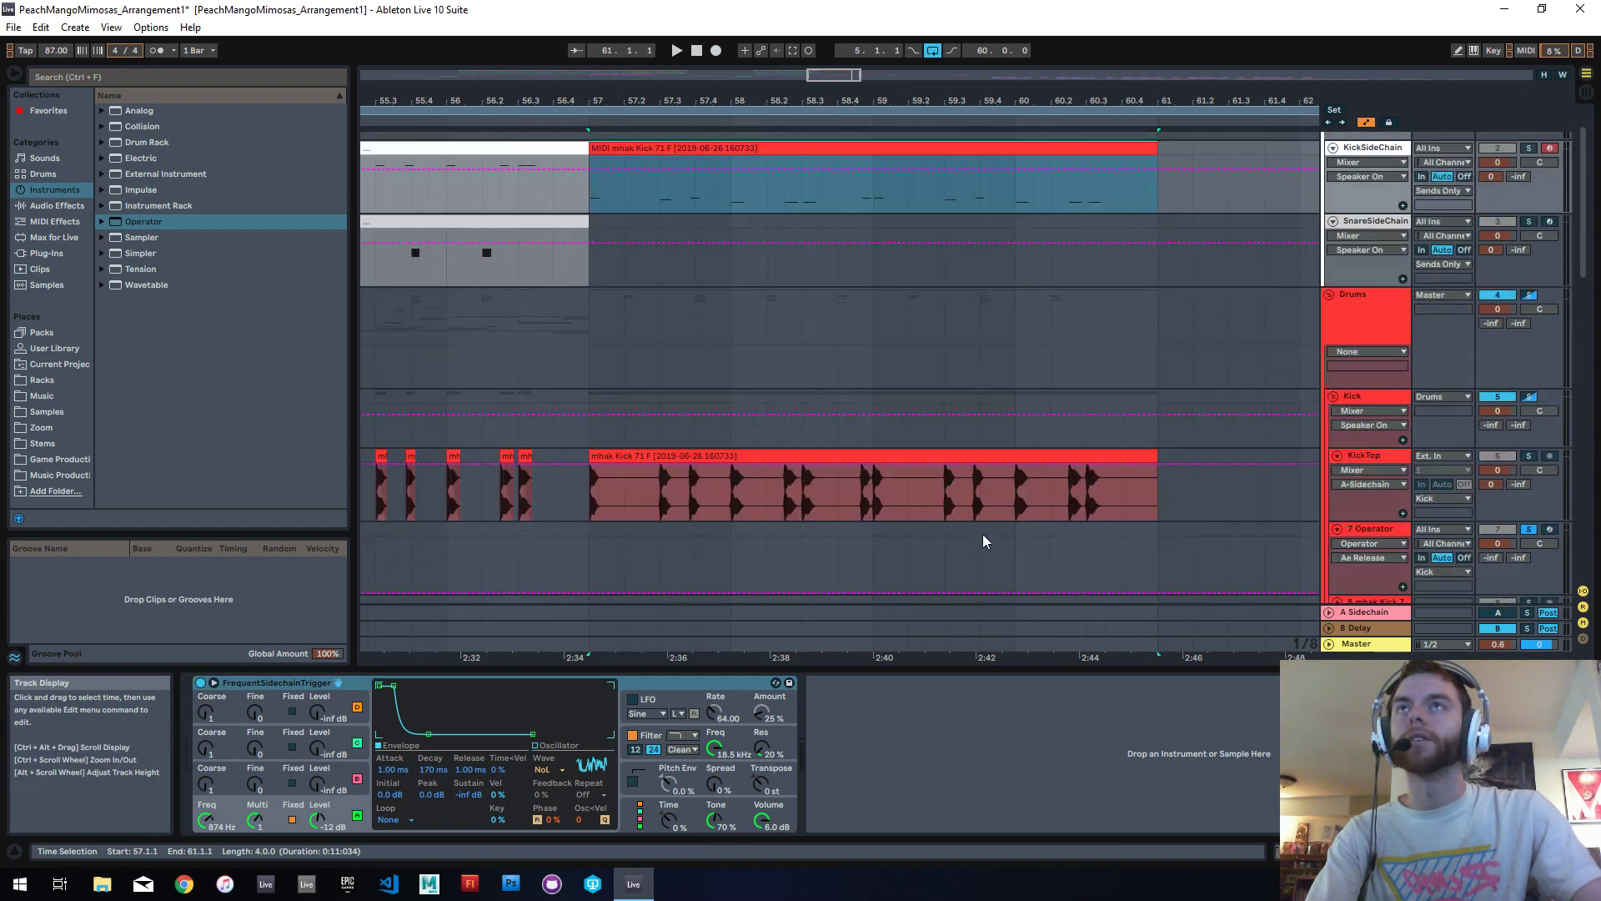
right_click(872, 198)
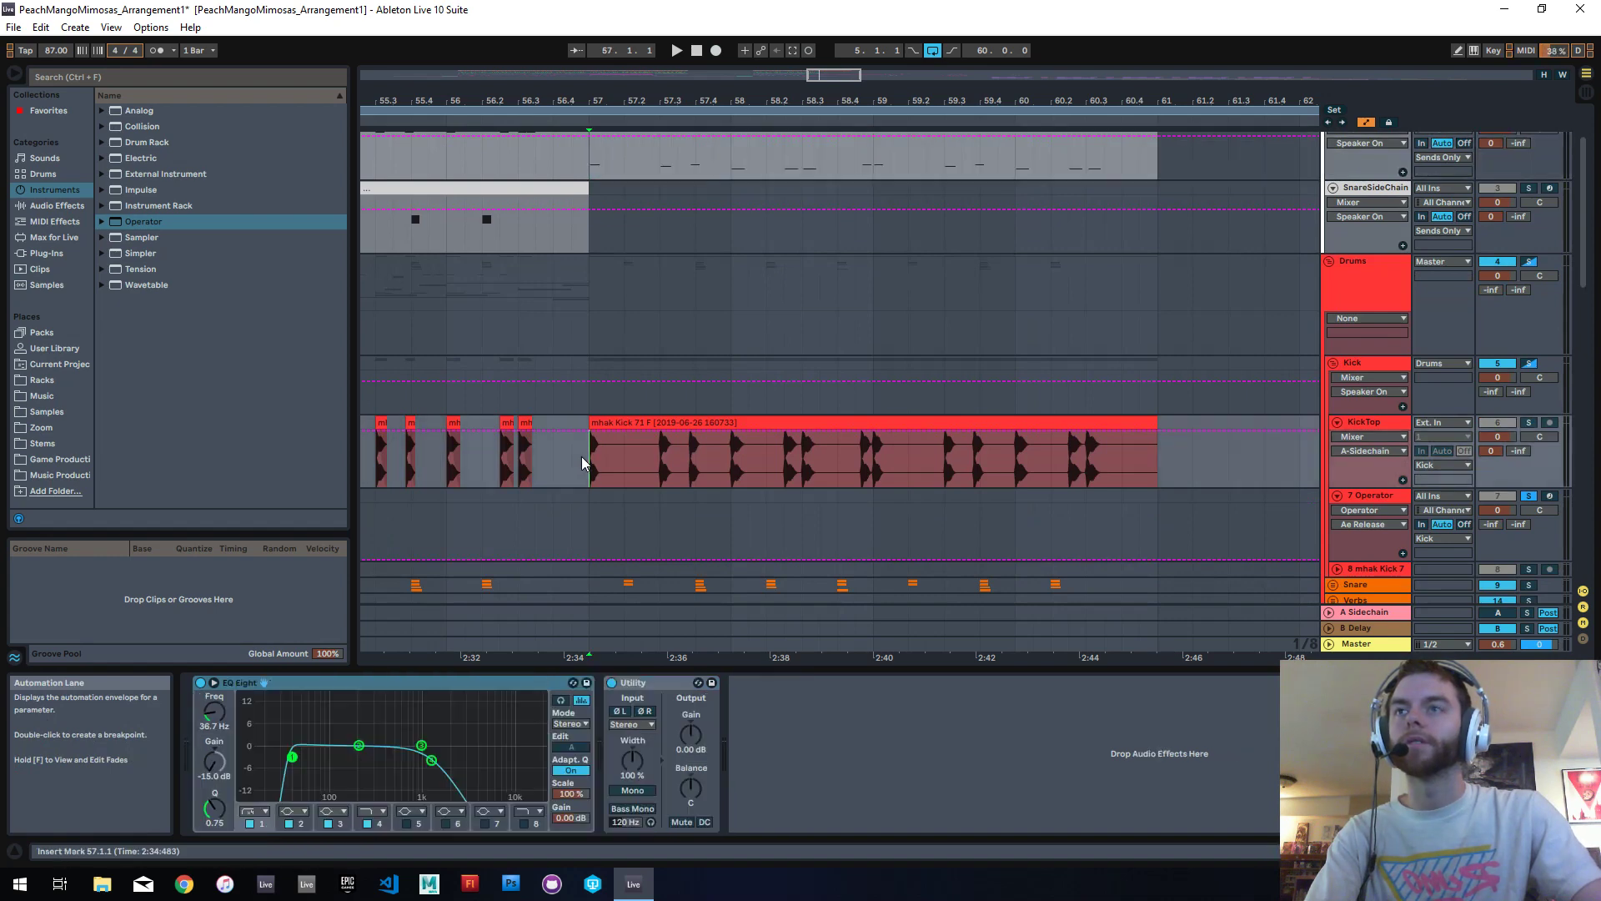
left_click(1528, 496)
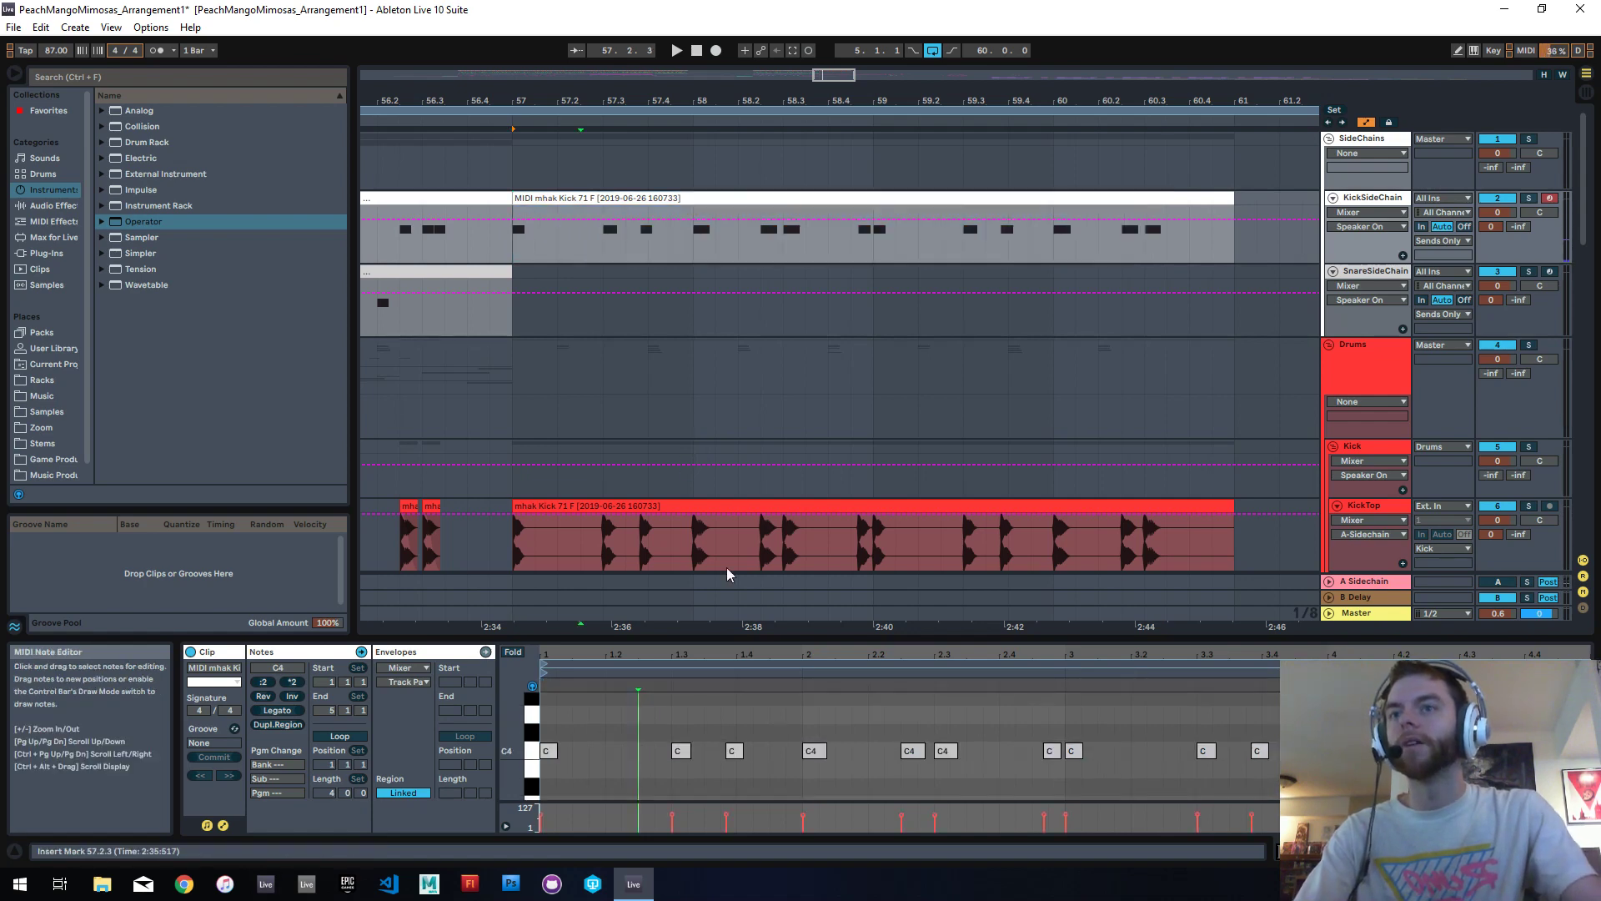
Step: Open the bar 57–61 KickSideChain kick clip to view its C4 notes
left_click(767, 200)
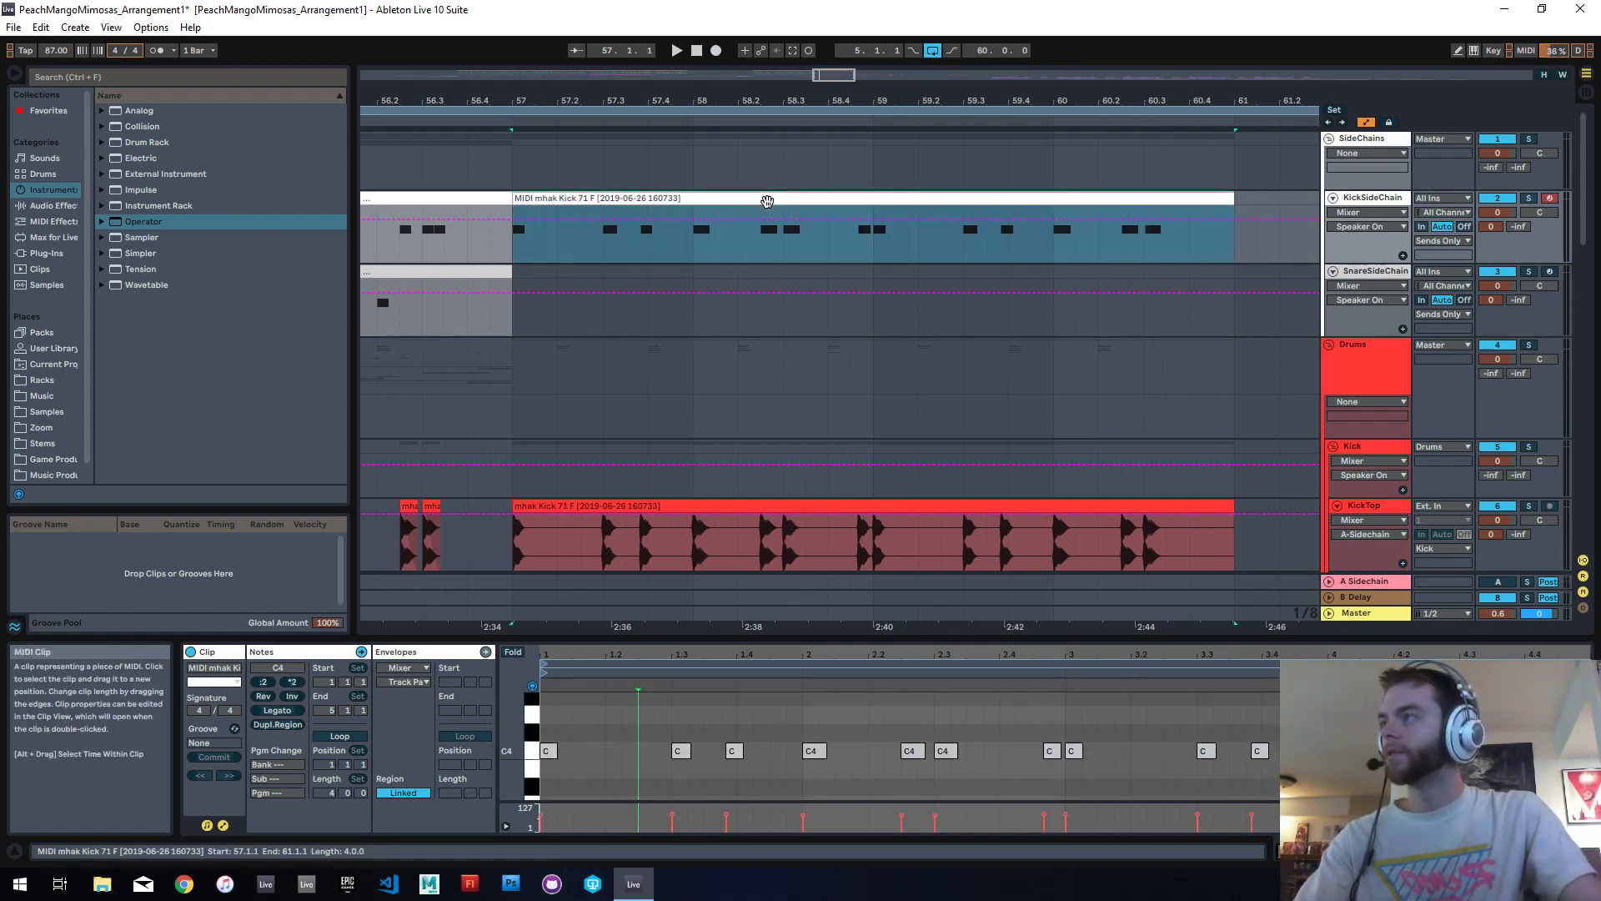